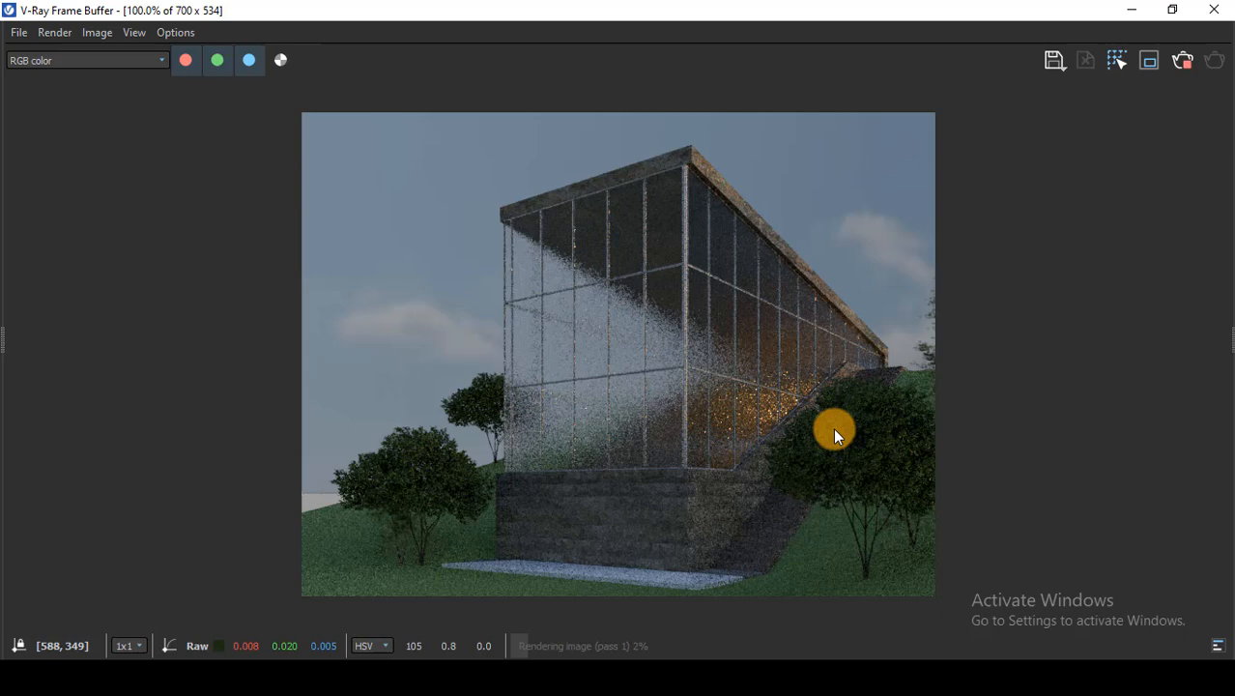
mouse_move(597, 398)
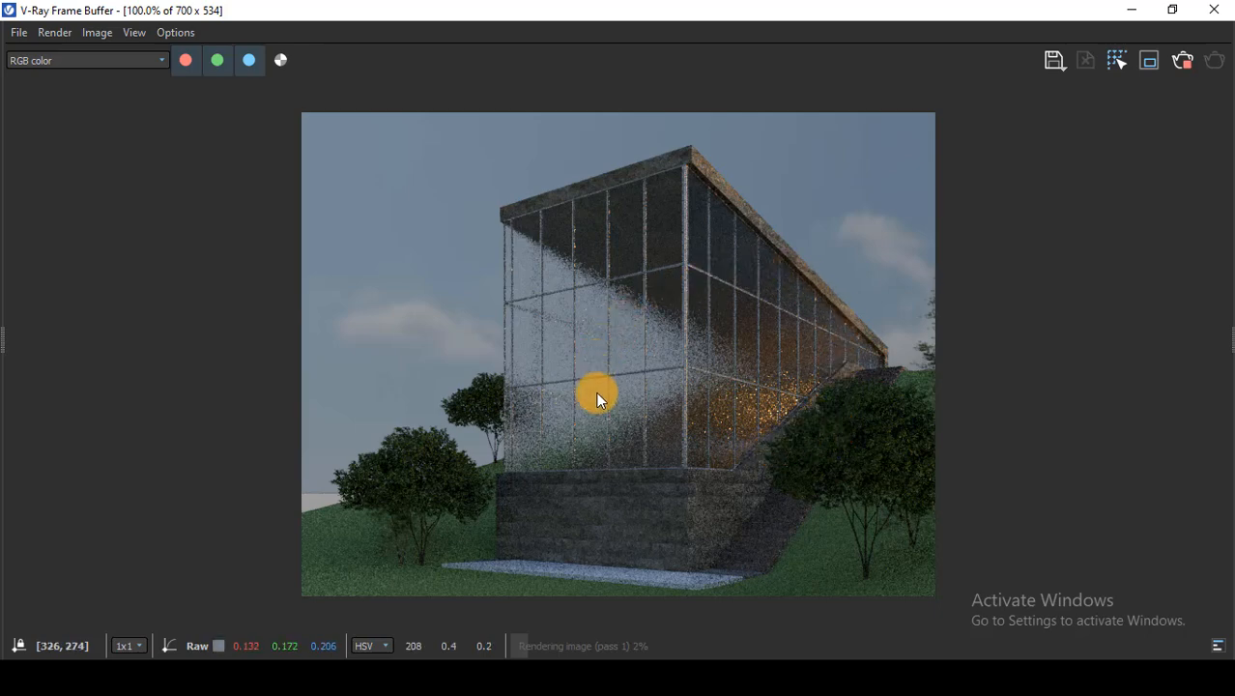
mouse_move(770, 452)
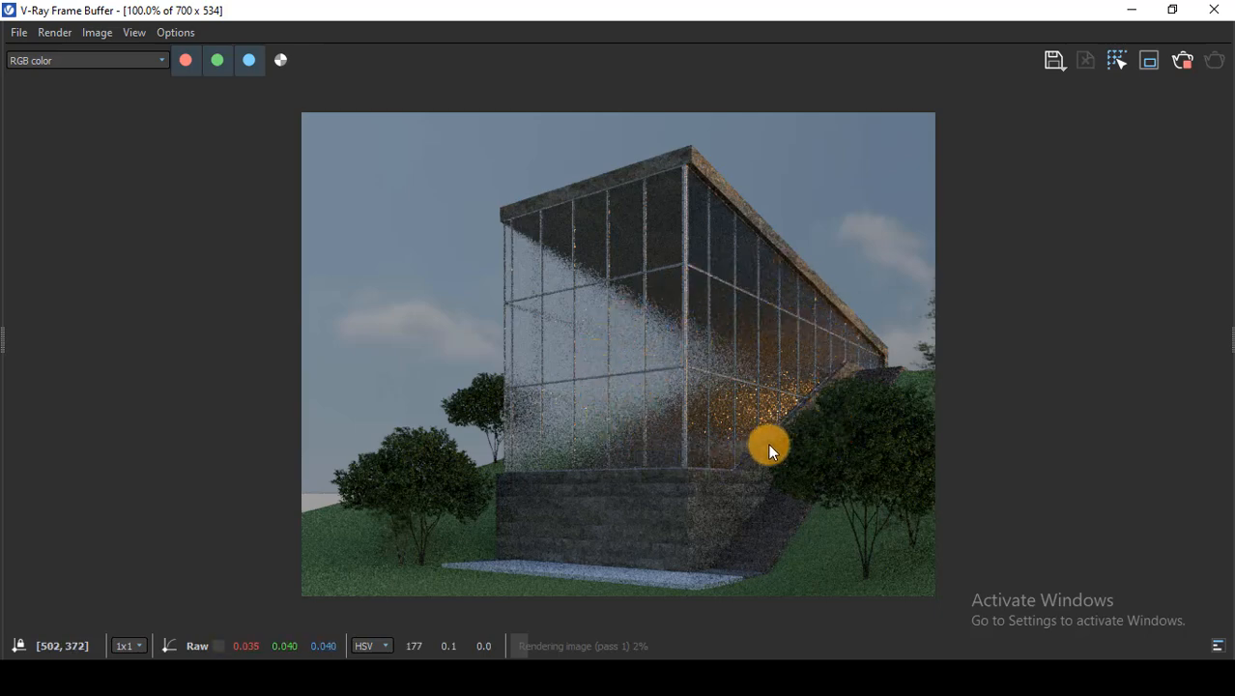
Bring up the Create Layer list of correction layer types in the Layers panel
scroll(up, 3)
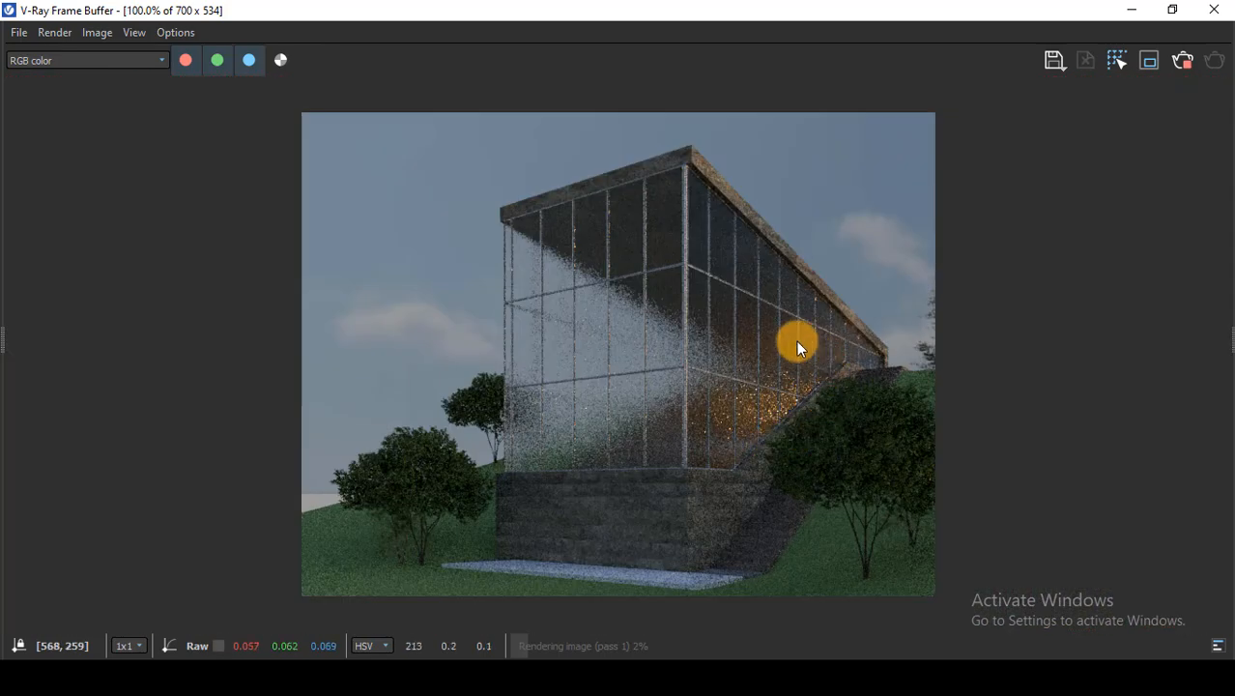
mouse_move(1227, 340)
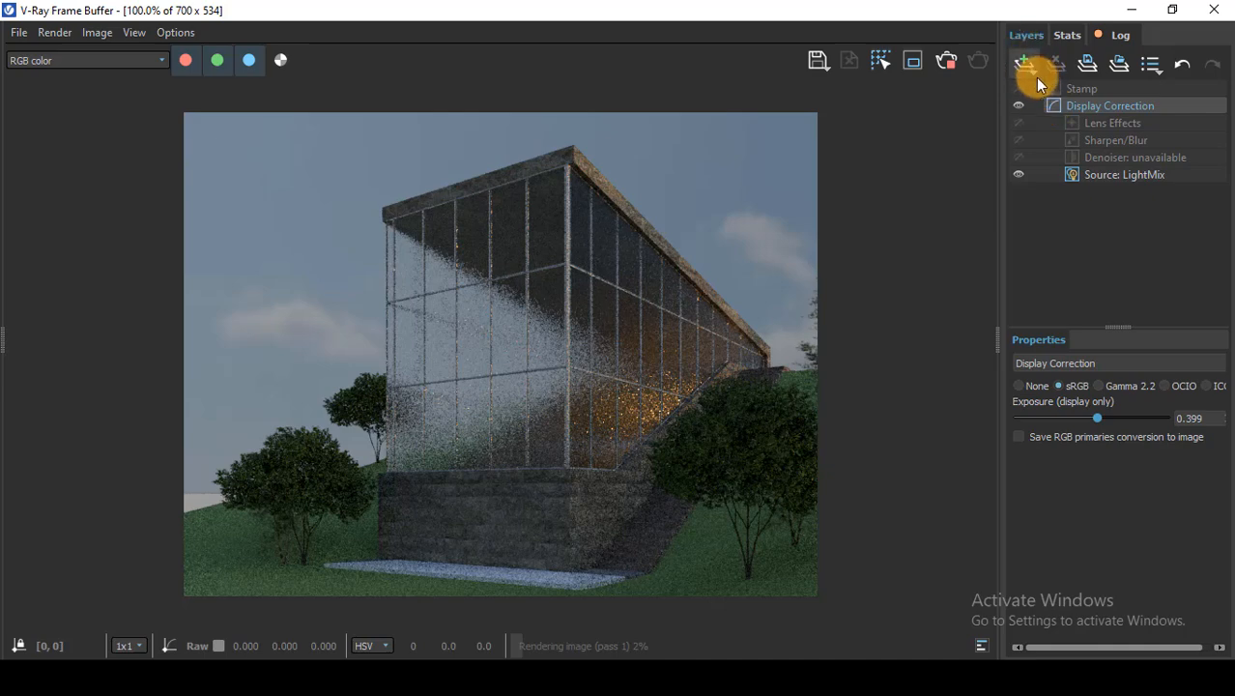
click(1024, 66)
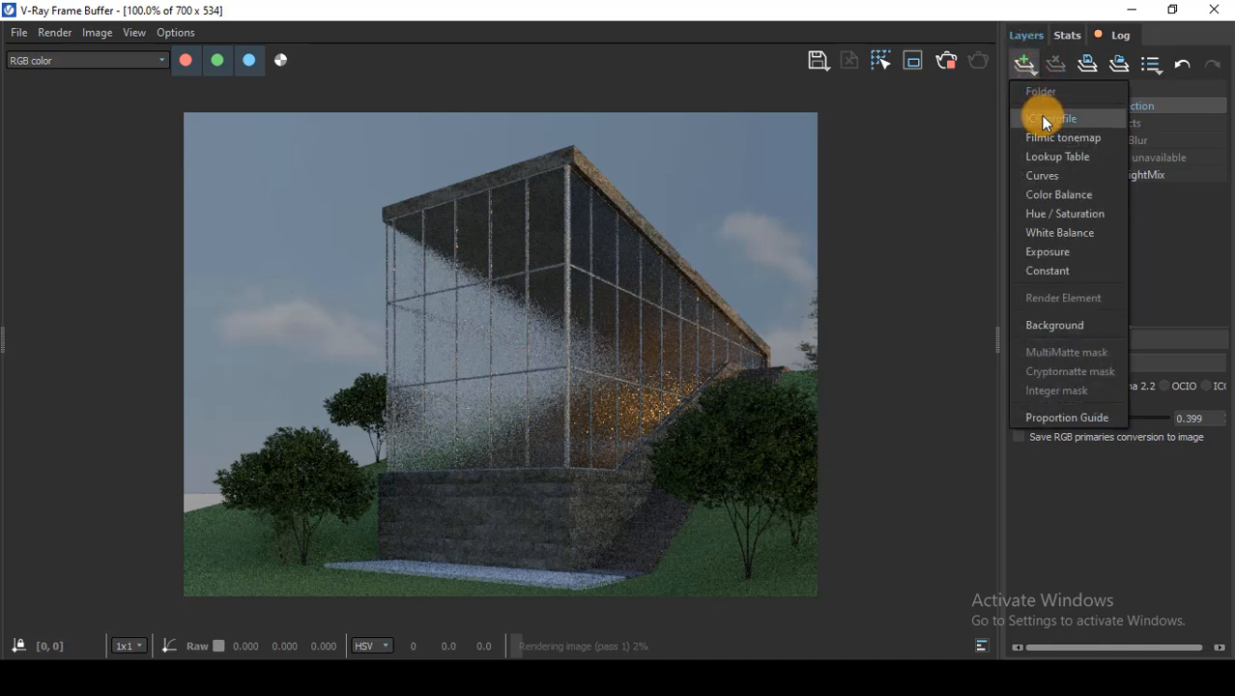
mouse_move(1066, 262)
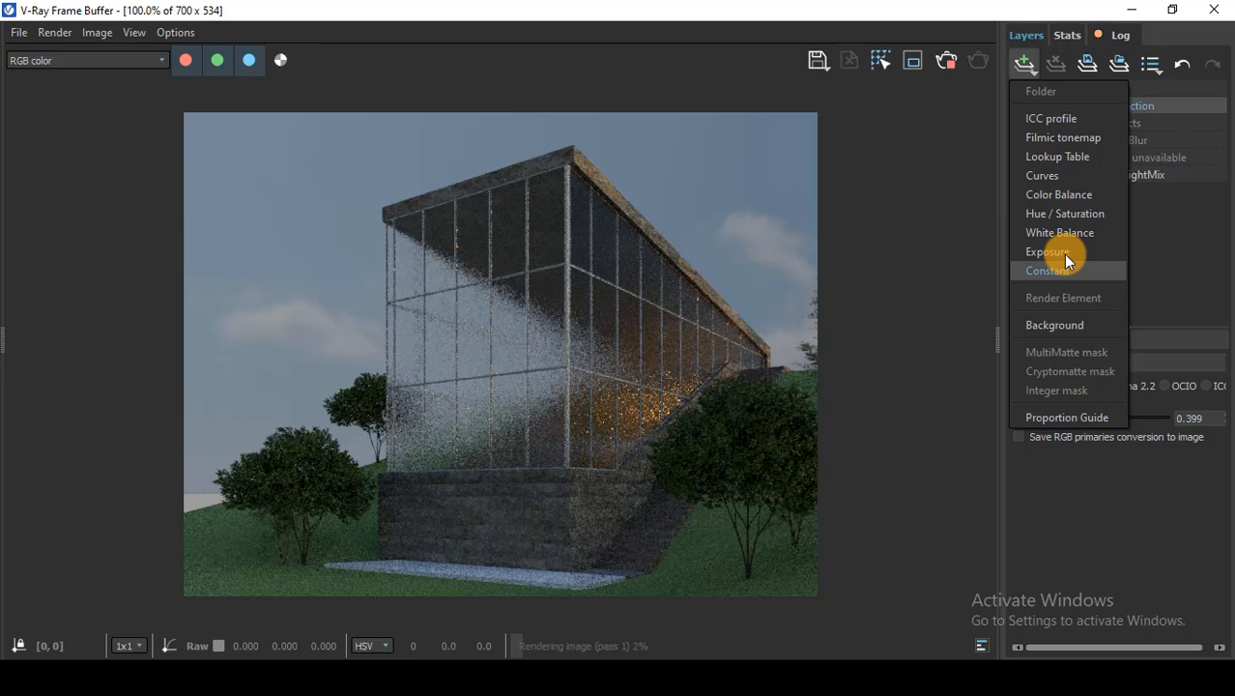
mouse_move(1059, 193)
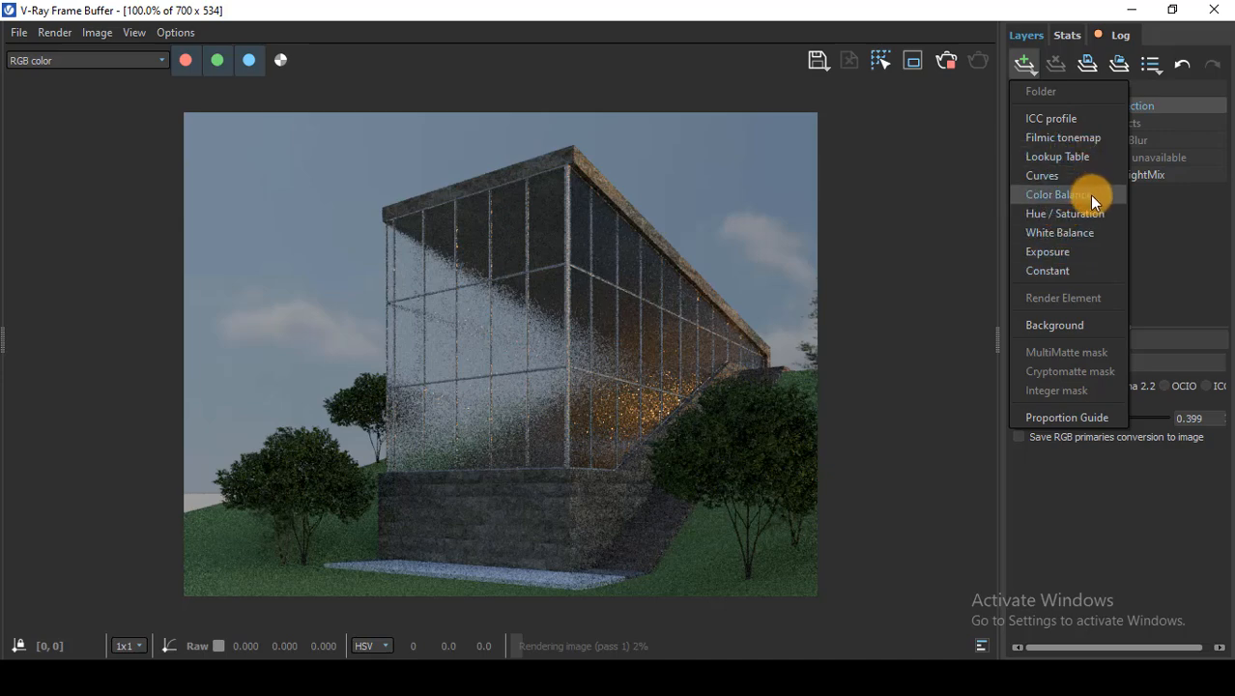
mouse_move(1062, 213)
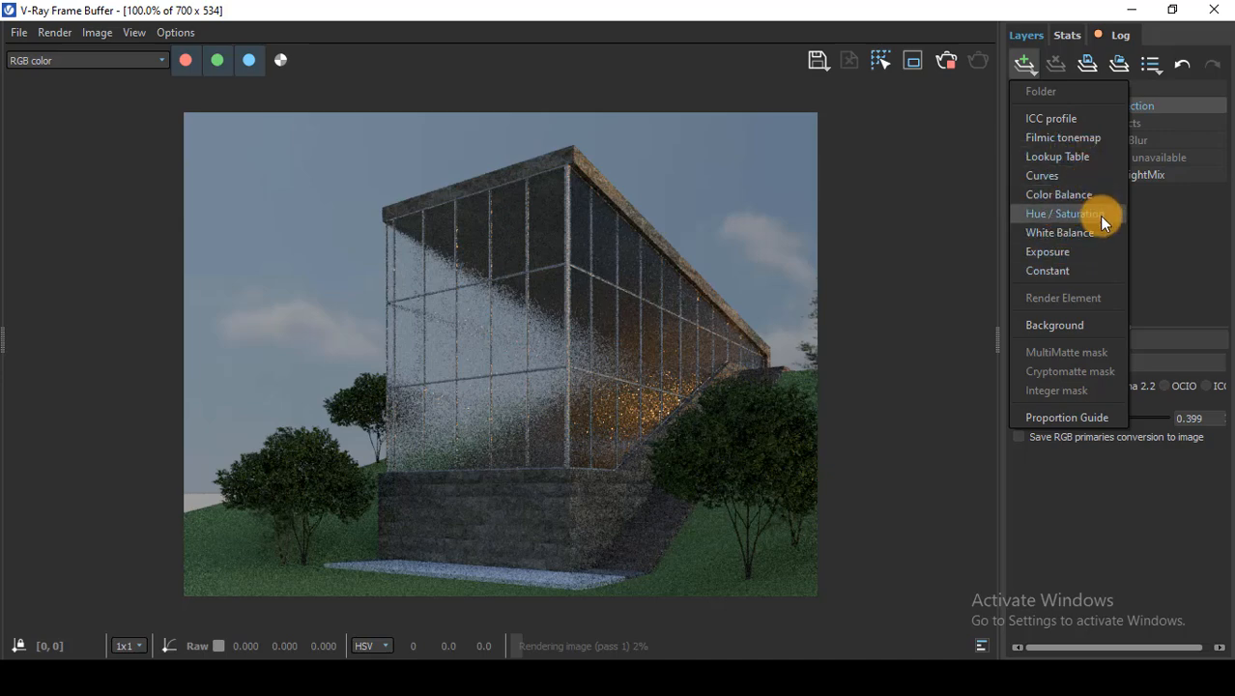
mouse_move(1098, 270)
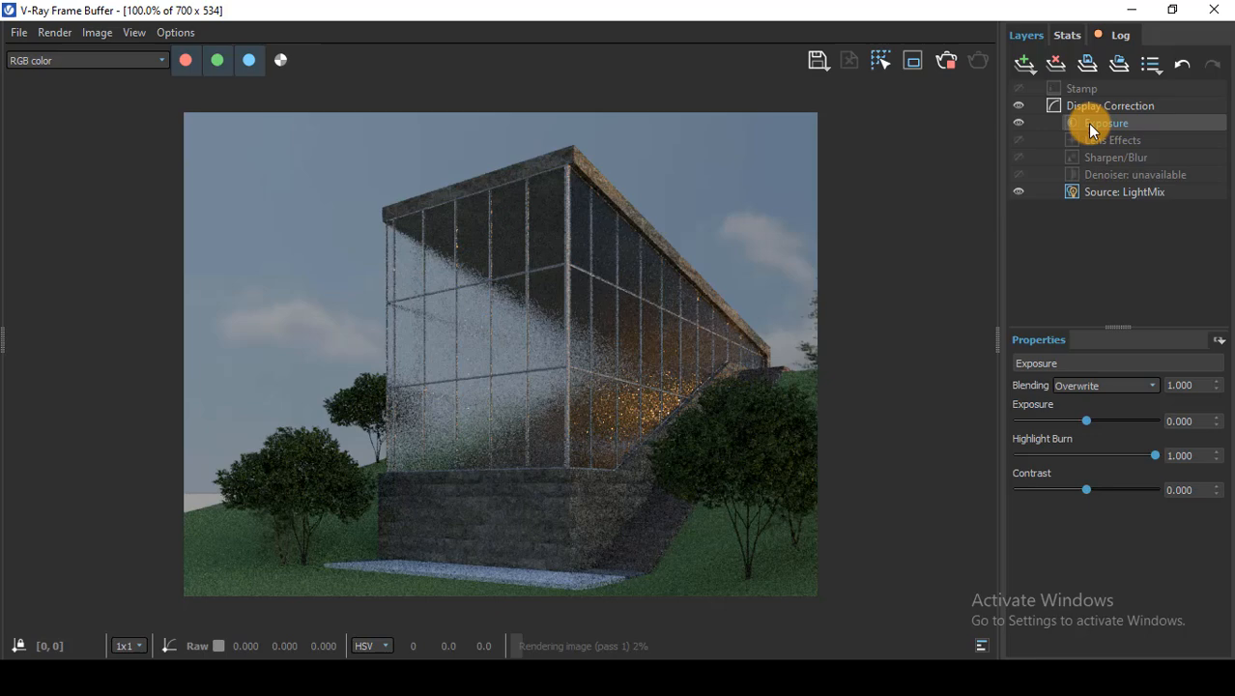
Test brighter Exposure values on the render, then return Exposure to 0
drag(1086, 421, 1097, 421)
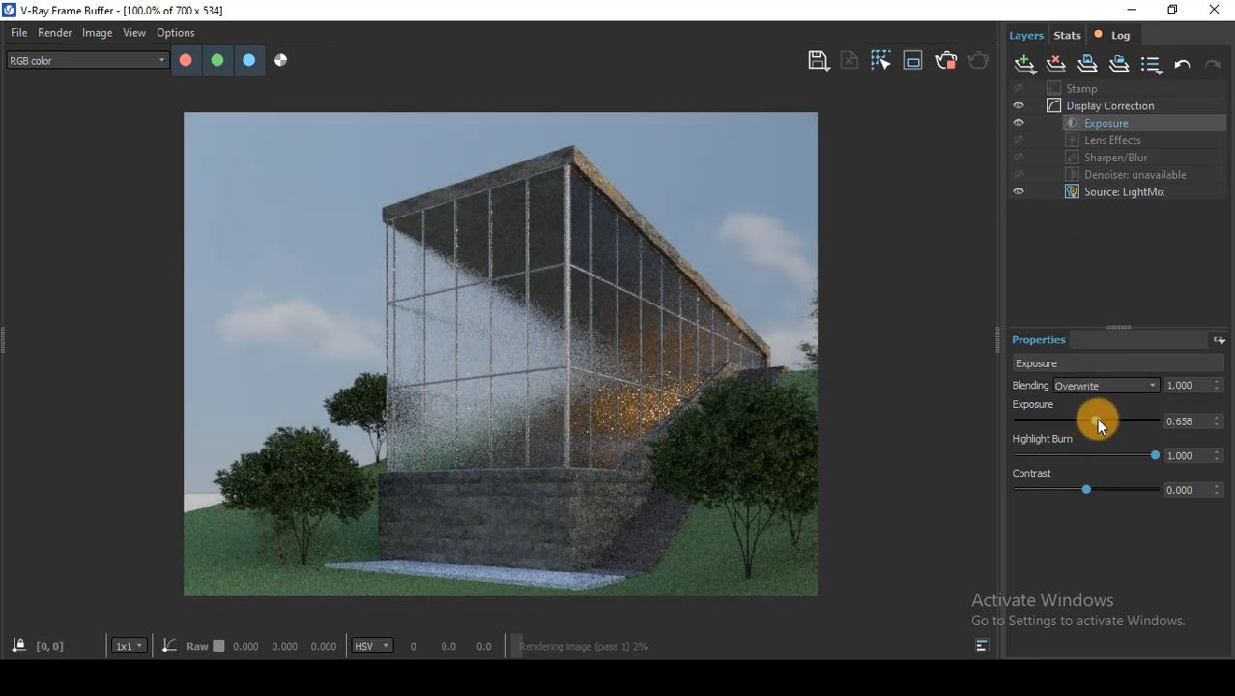
drag(1098, 421, 1090, 421)
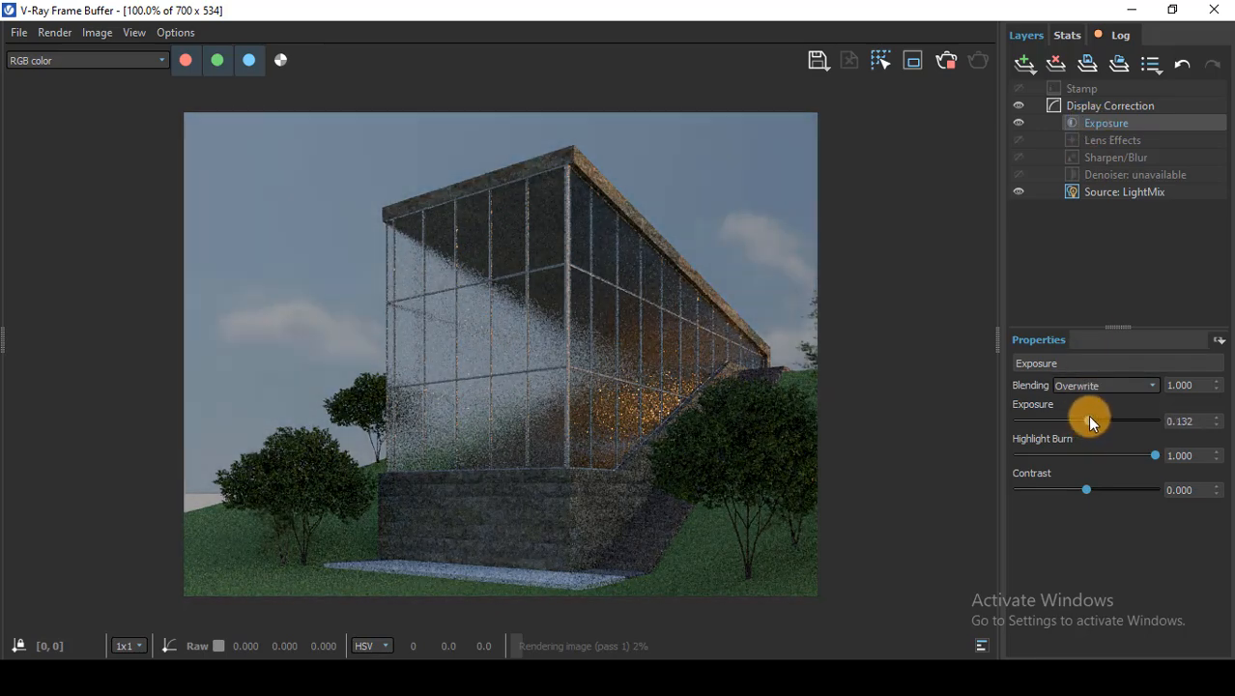
drag(1090, 421, 1102, 422)
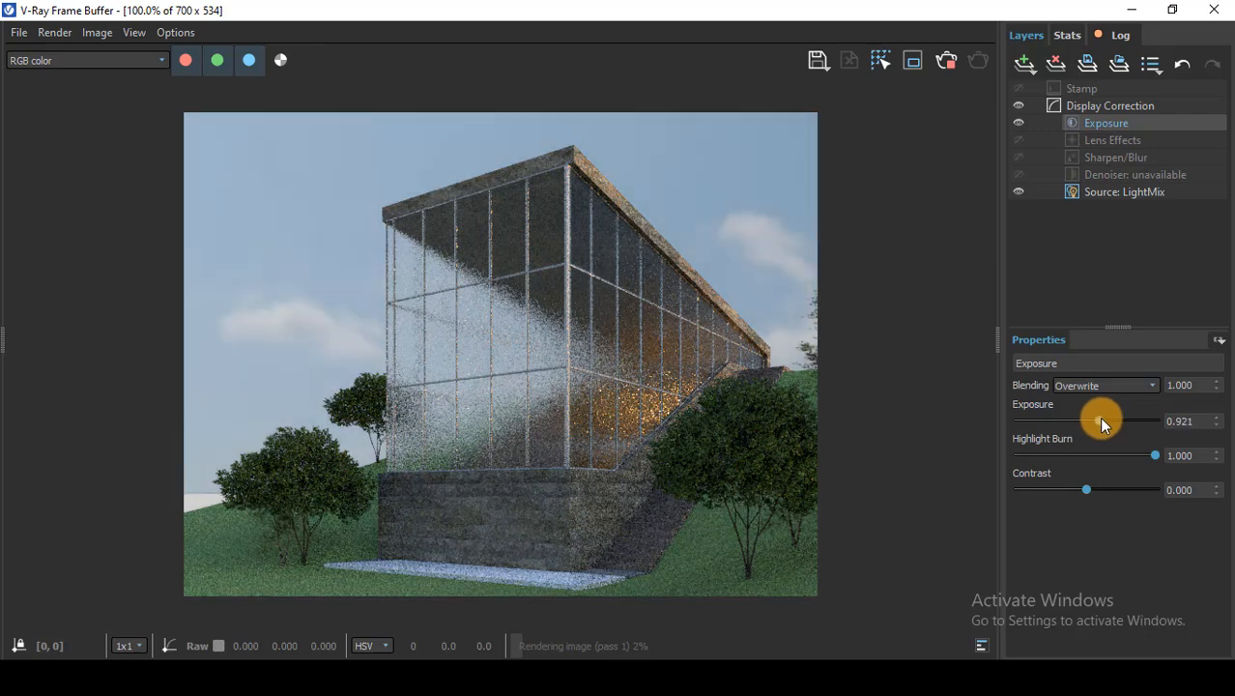
drag(1098, 422, 1106, 421)
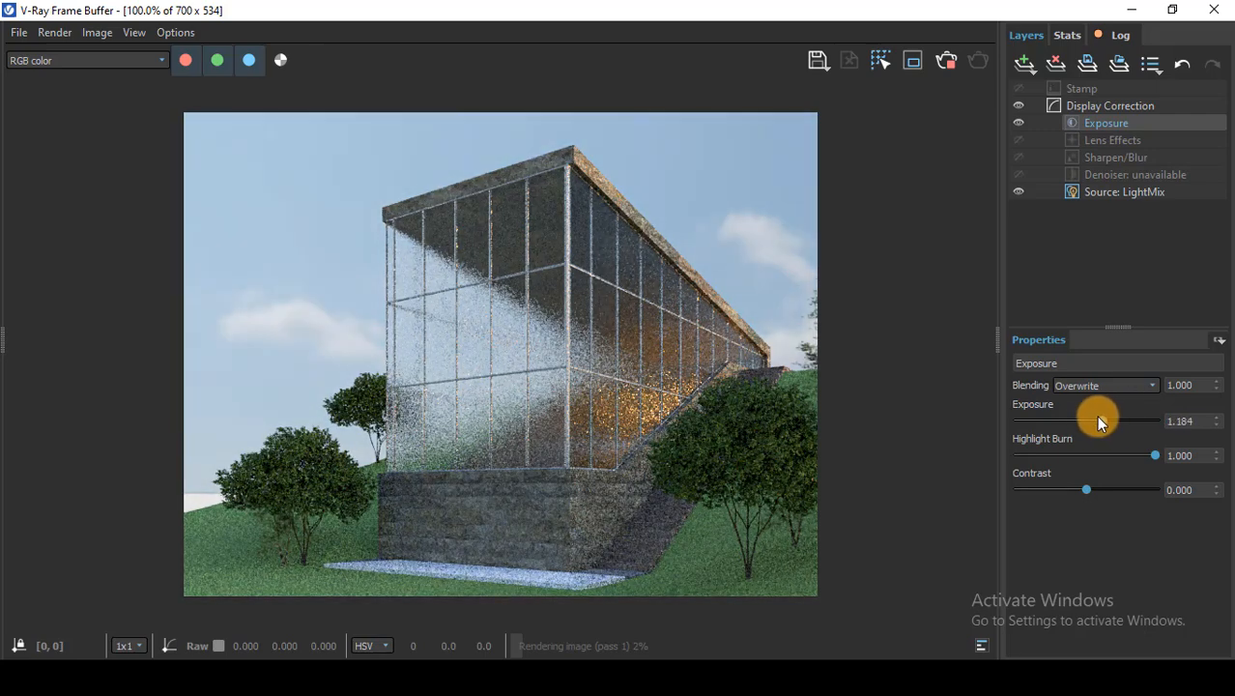
drag(1098, 422, 1080, 421)
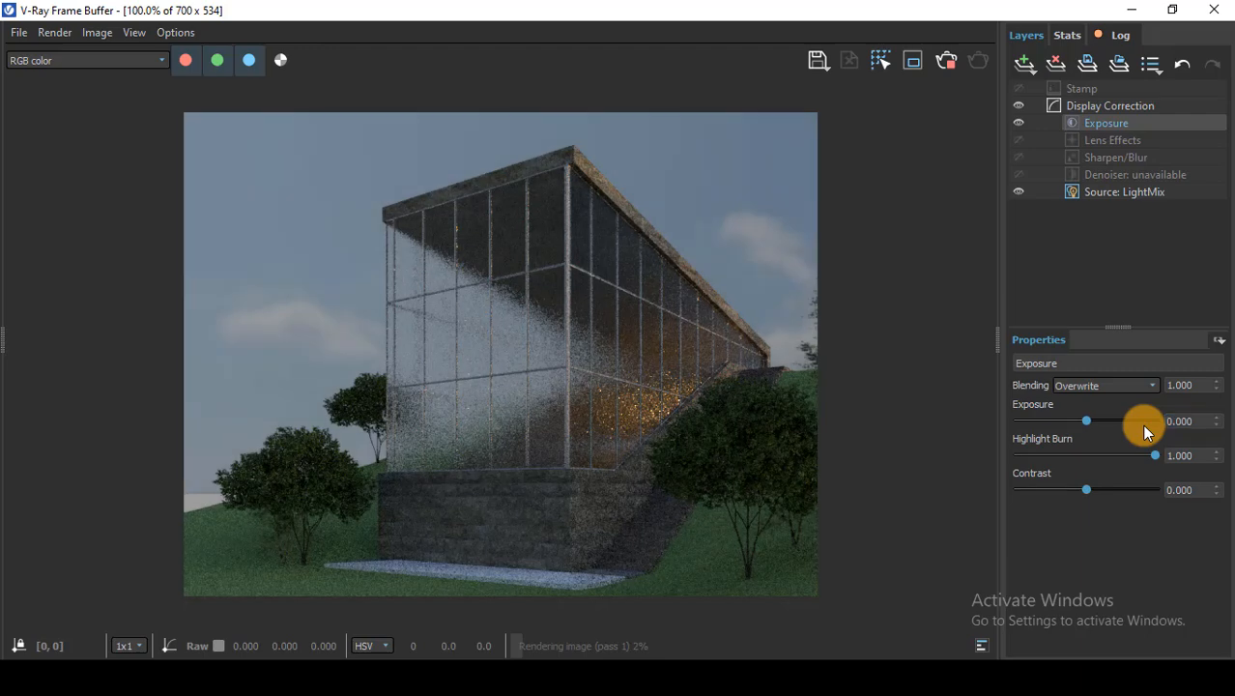
mouse_move(1155, 462)
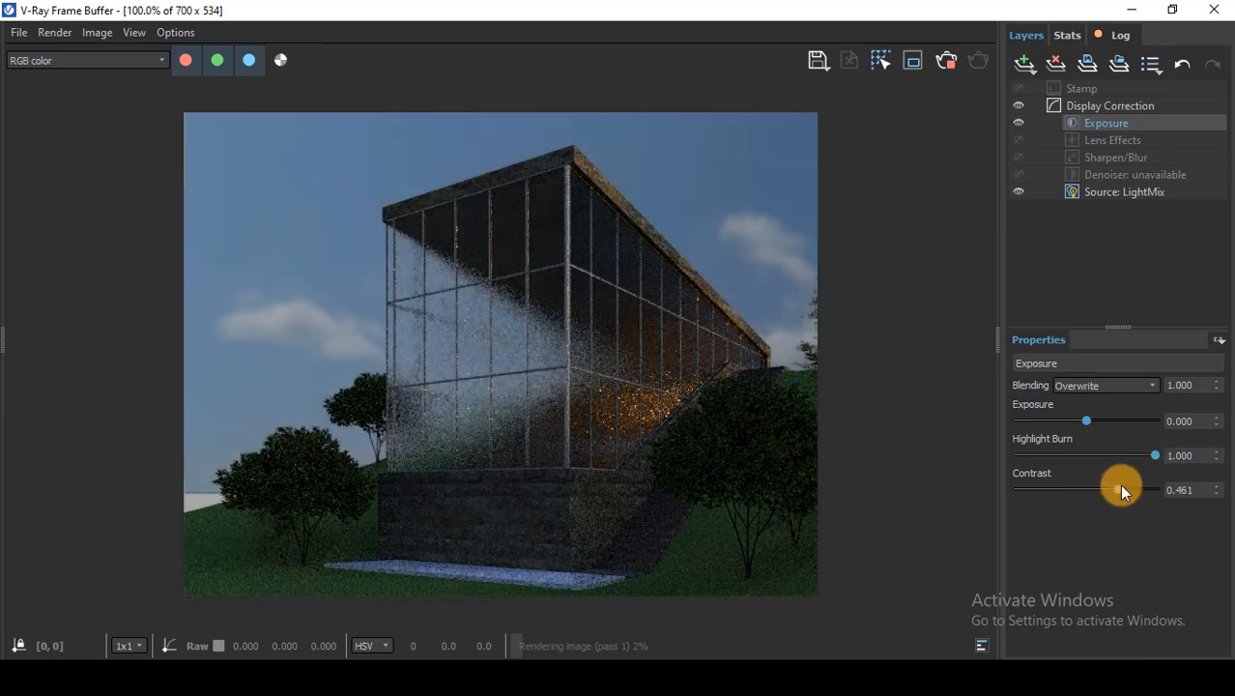
Set the Exposure layer's Contrast to a slight increase of about 0.13
drag(1121, 489, 1136, 483)
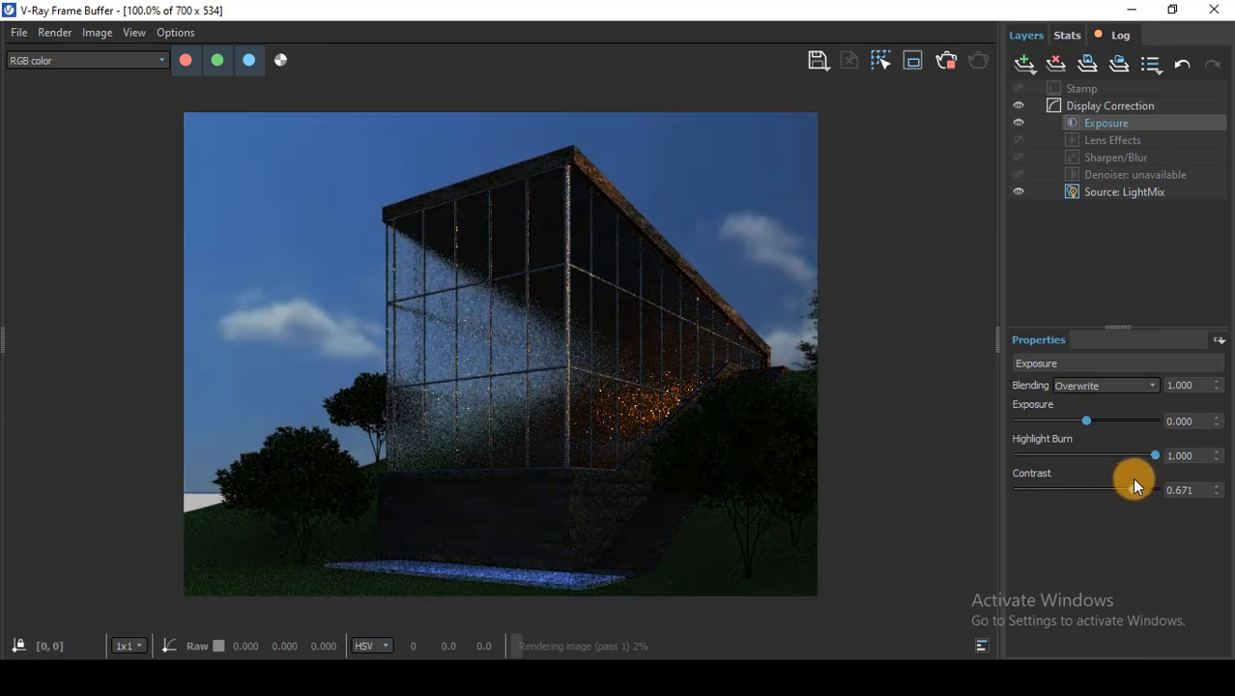
drag(1136, 487, 1136, 479)
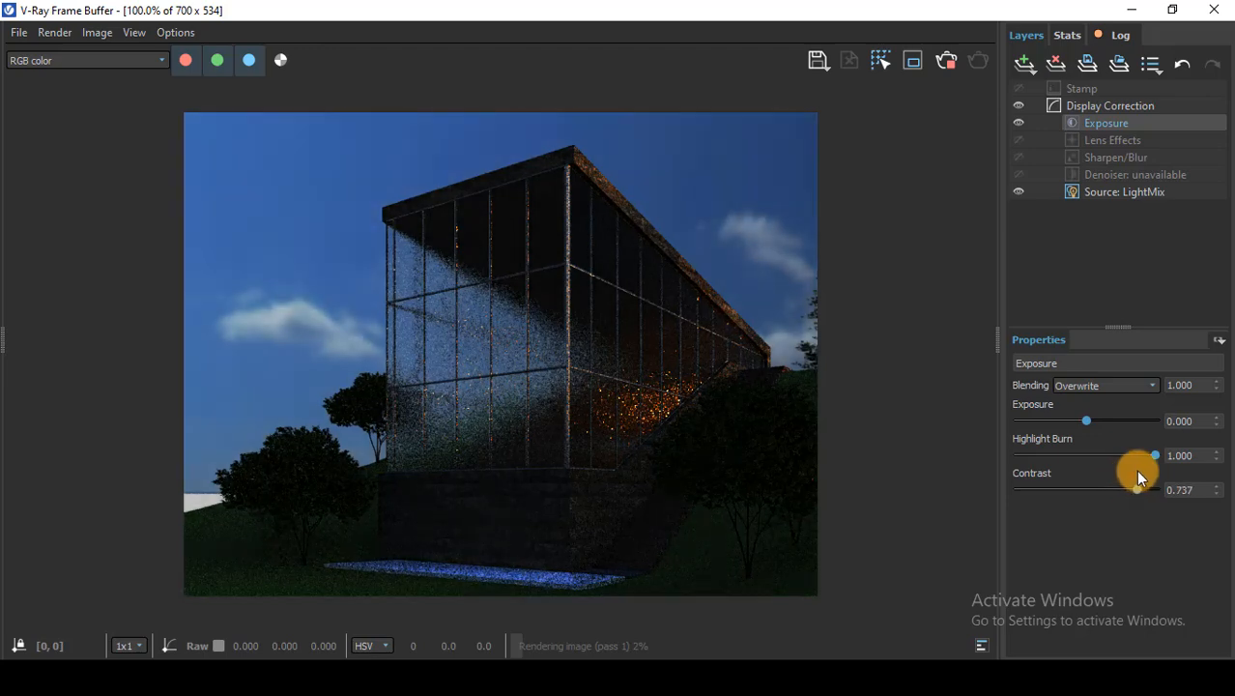
drag(1137, 489, 1109, 489)
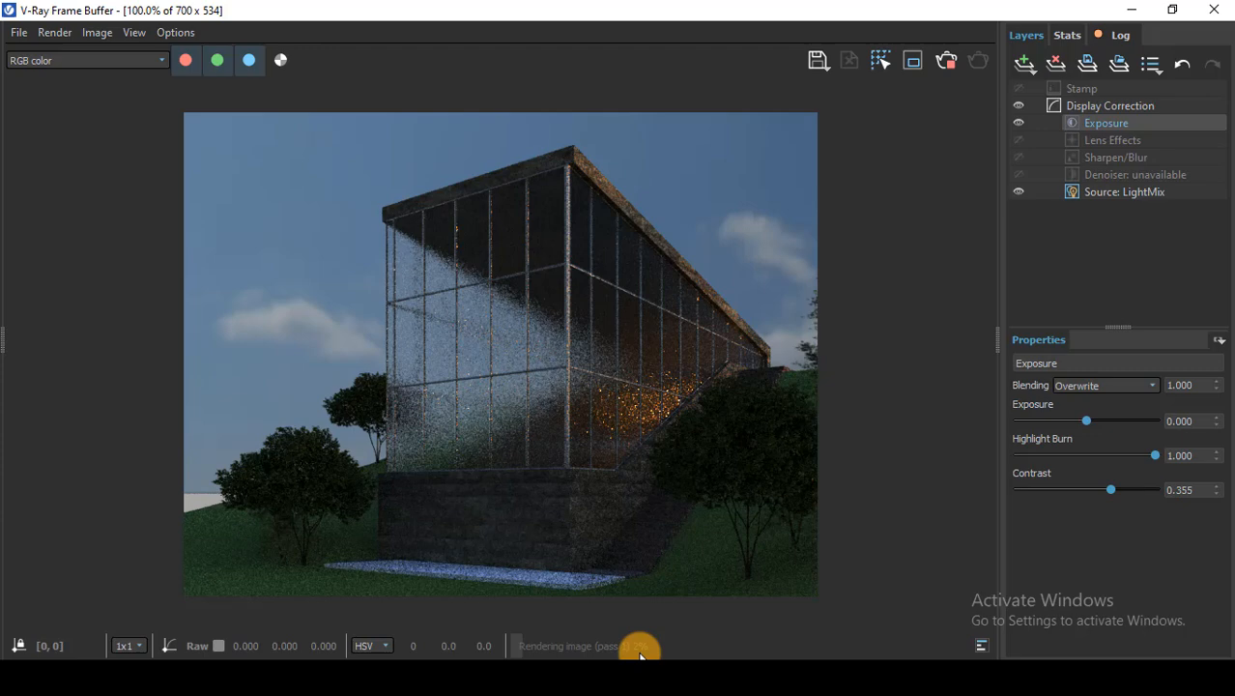
drag(1109, 489, 1100, 489)
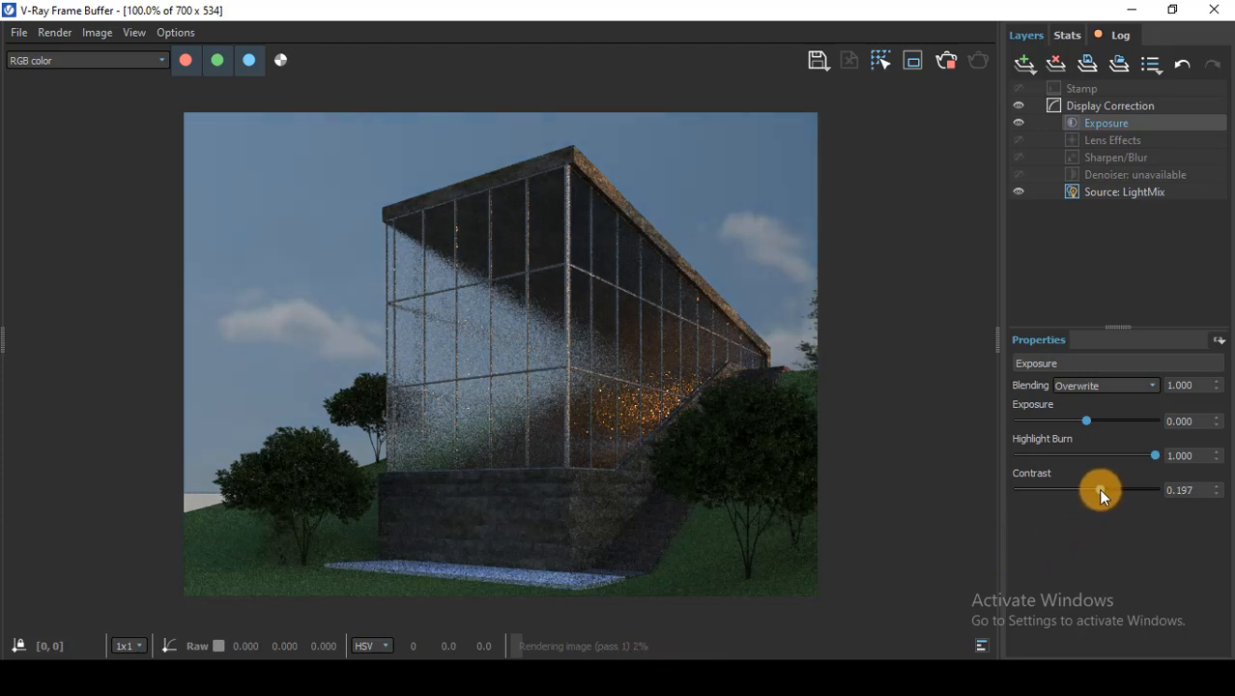
drag(1100, 491, 1125, 491)
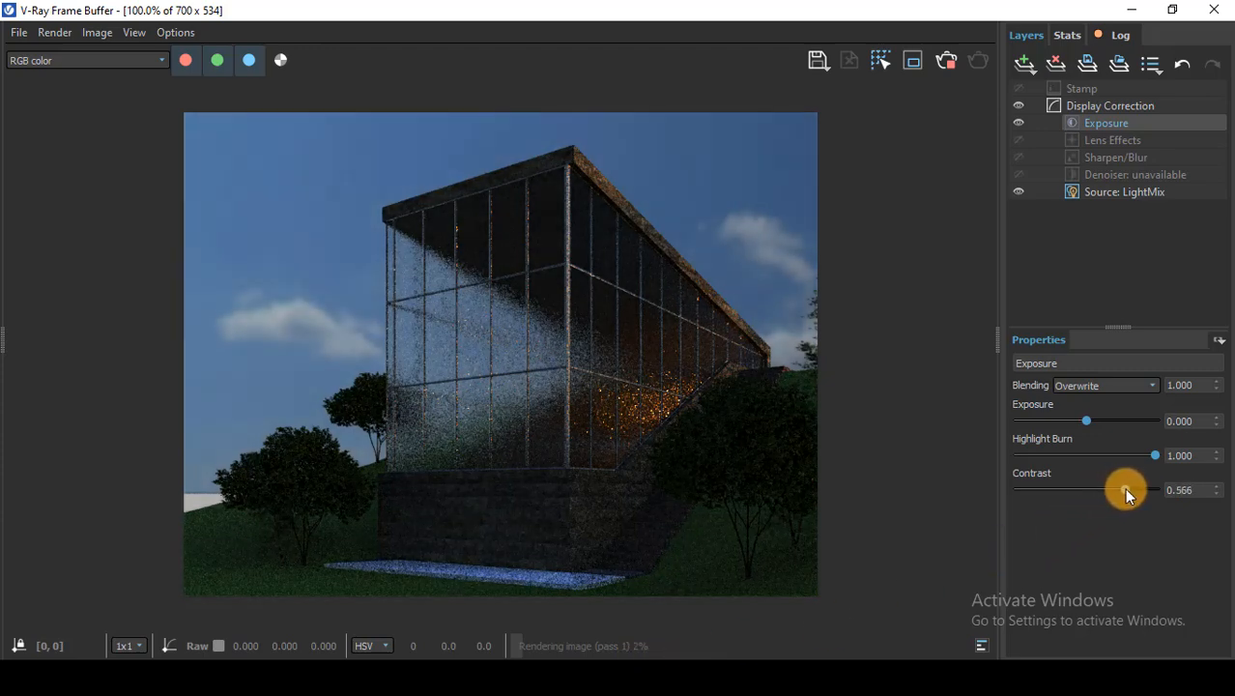
drag(1125, 491, 1102, 491)
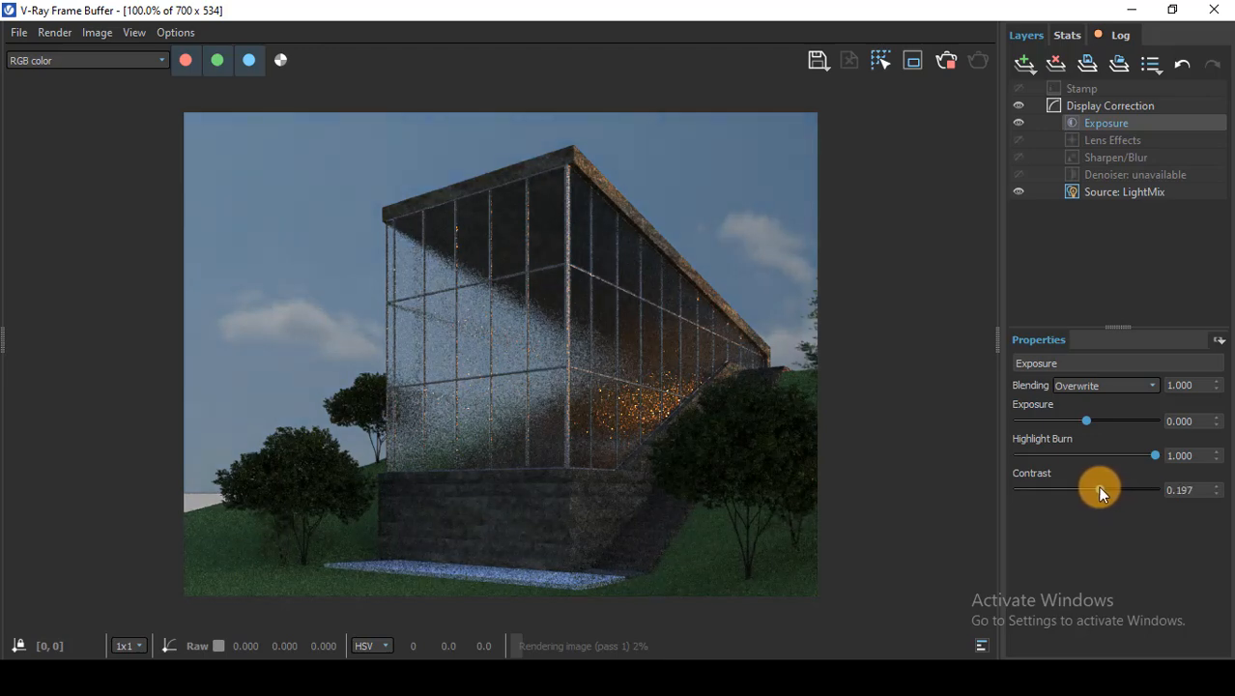
drag(1105, 489, 1094, 489)
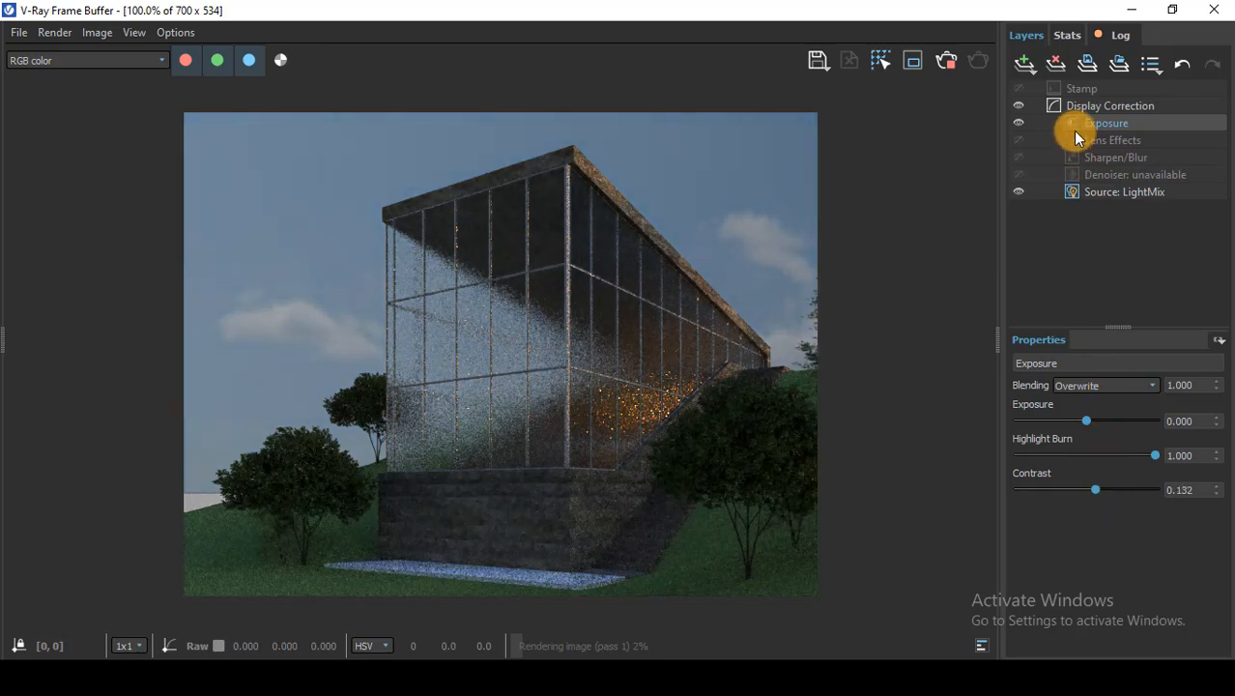
Add a Color Balance layer and nudge Cyan-Red to about 0.013 toward red
click(1024, 64)
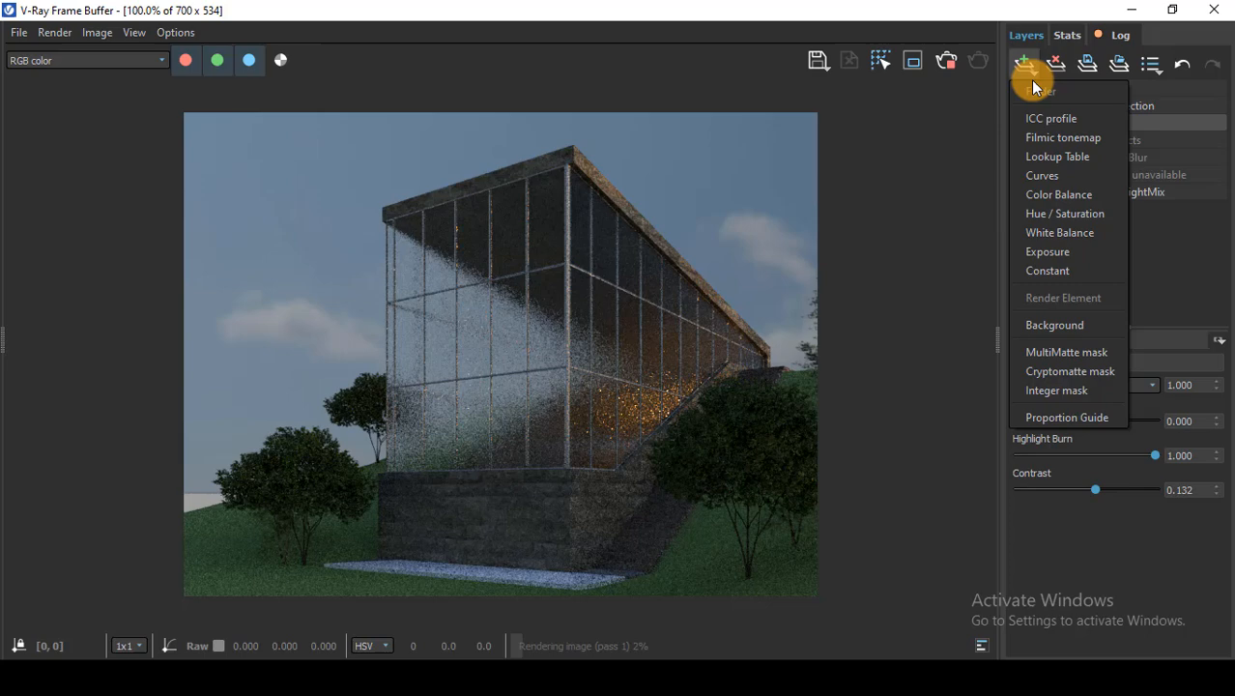
click(1059, 193)
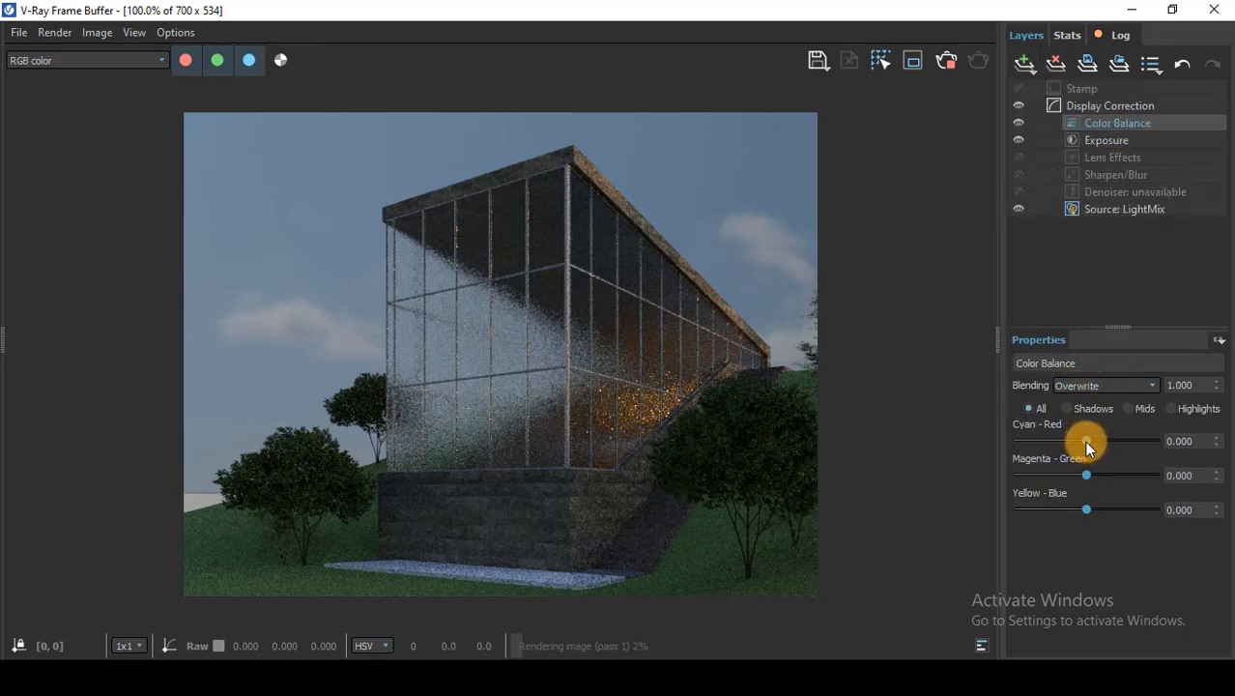
drag(1086, 441, 1098, 440)
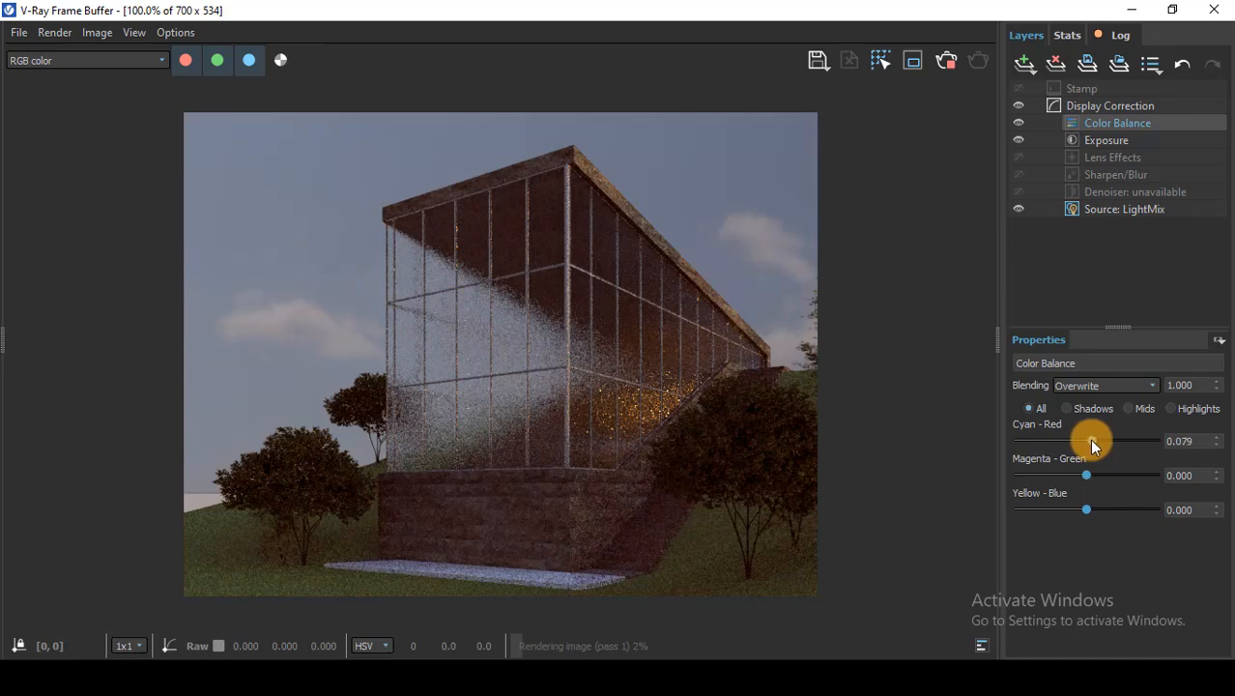
drag(1092, 441, 1059, 440)
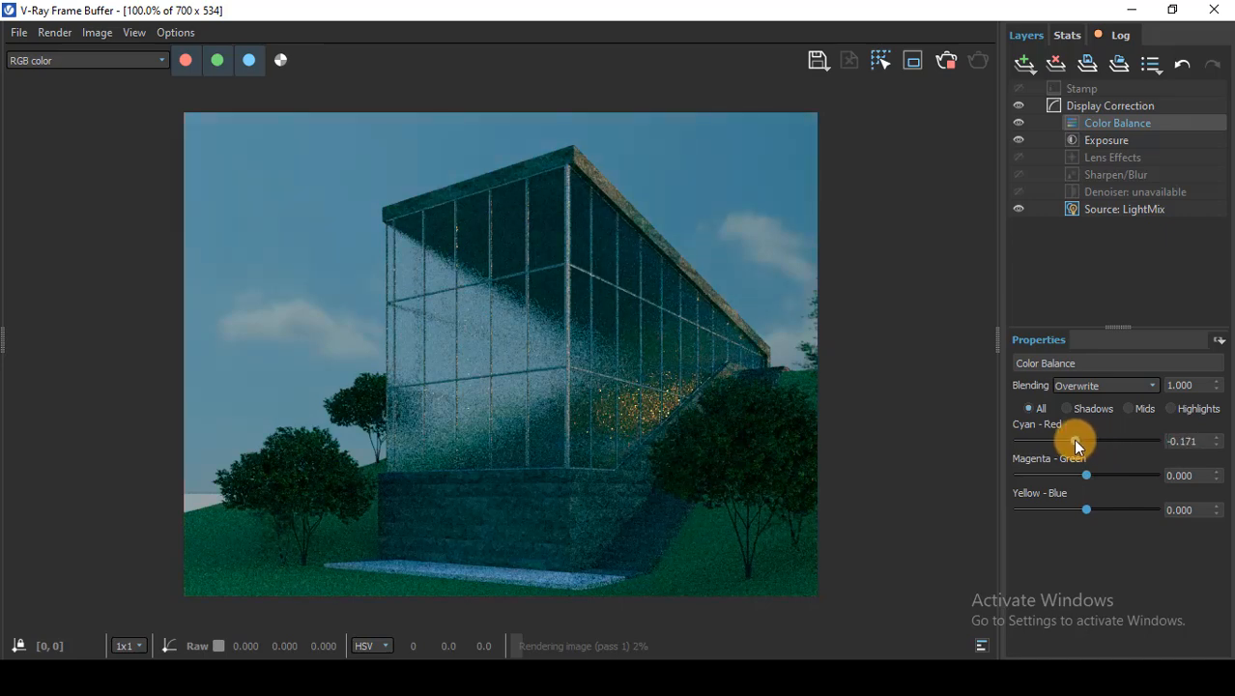
drag(1078, 441, 1086, 440)
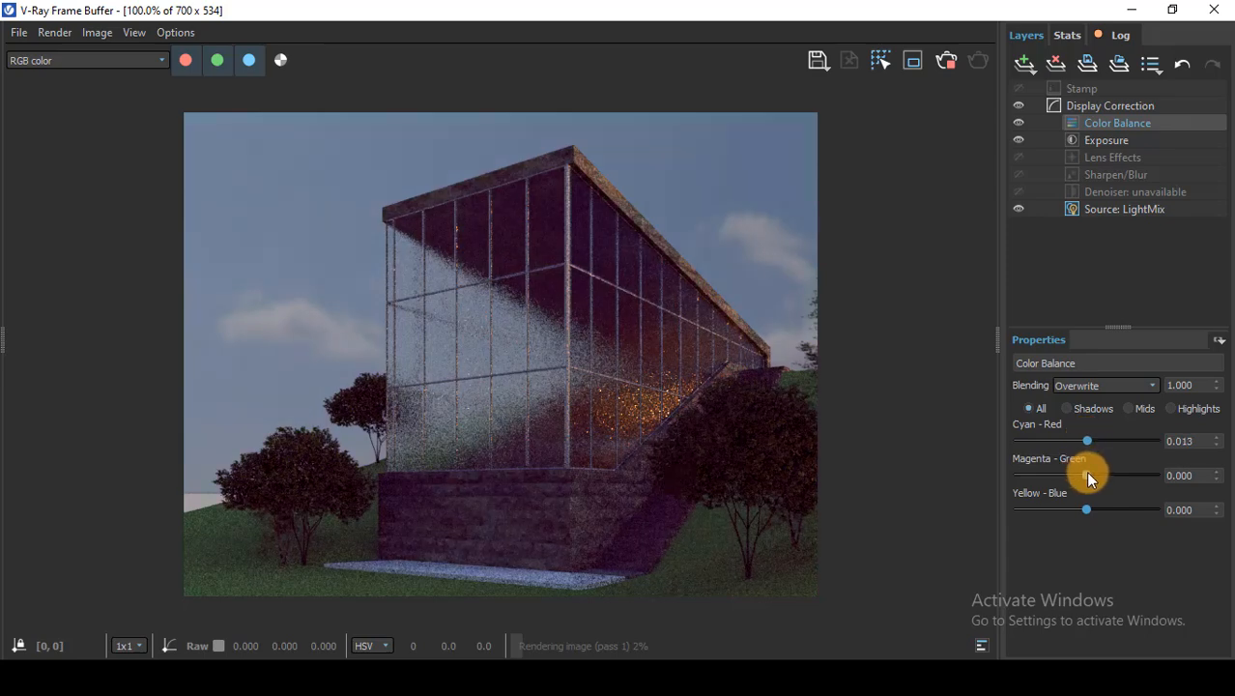
Nudge the Color Balance layer's Magenta-Green to about 0.013 toward green
drag(1087, 476, 1101, 475)
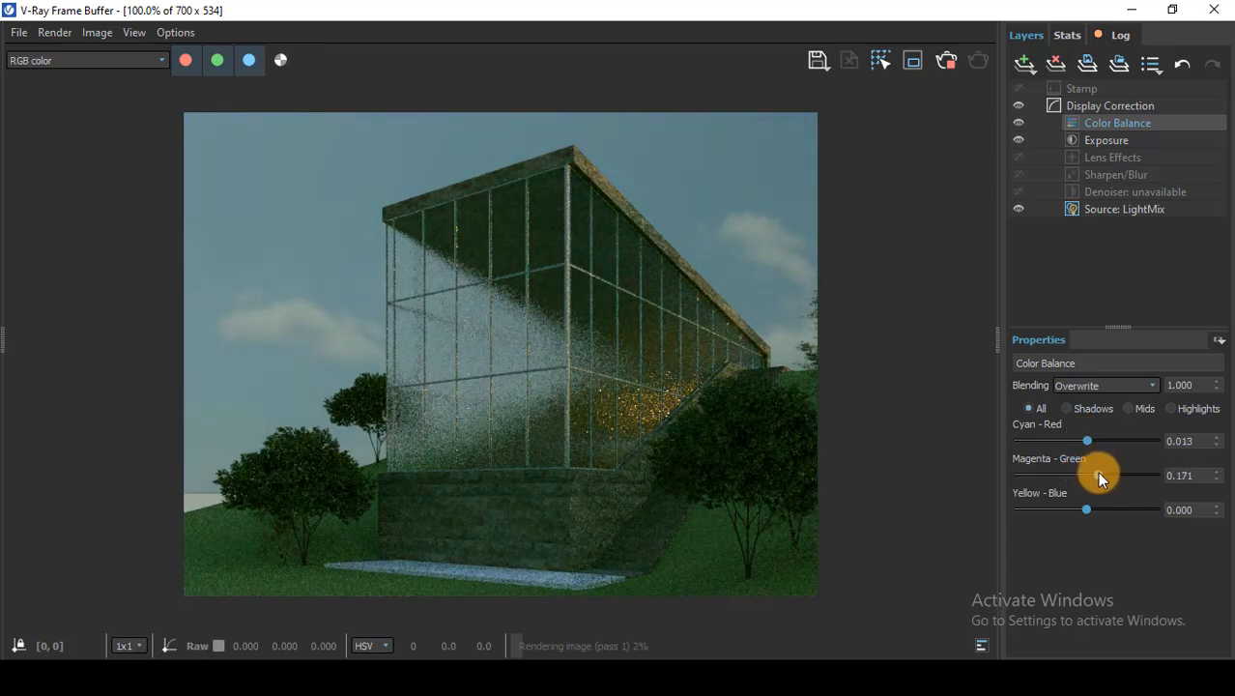
drag(1102, 475, 1086, 476)
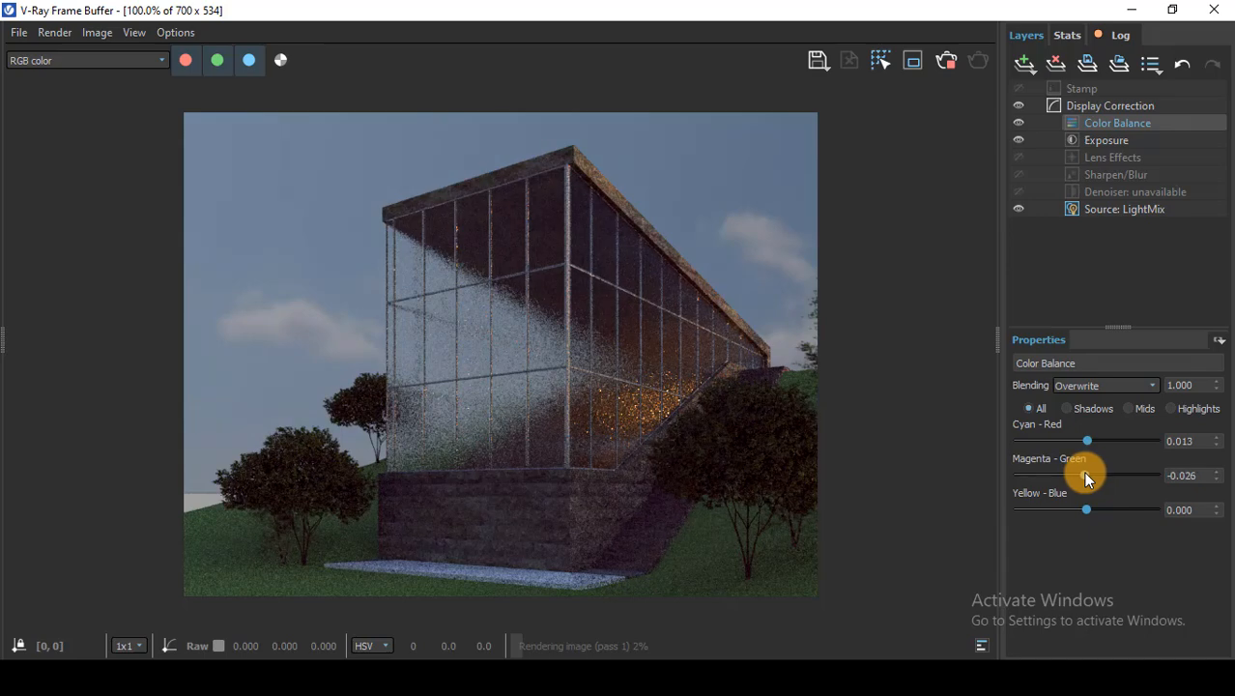
drag(1086, 475, 1094, 475)
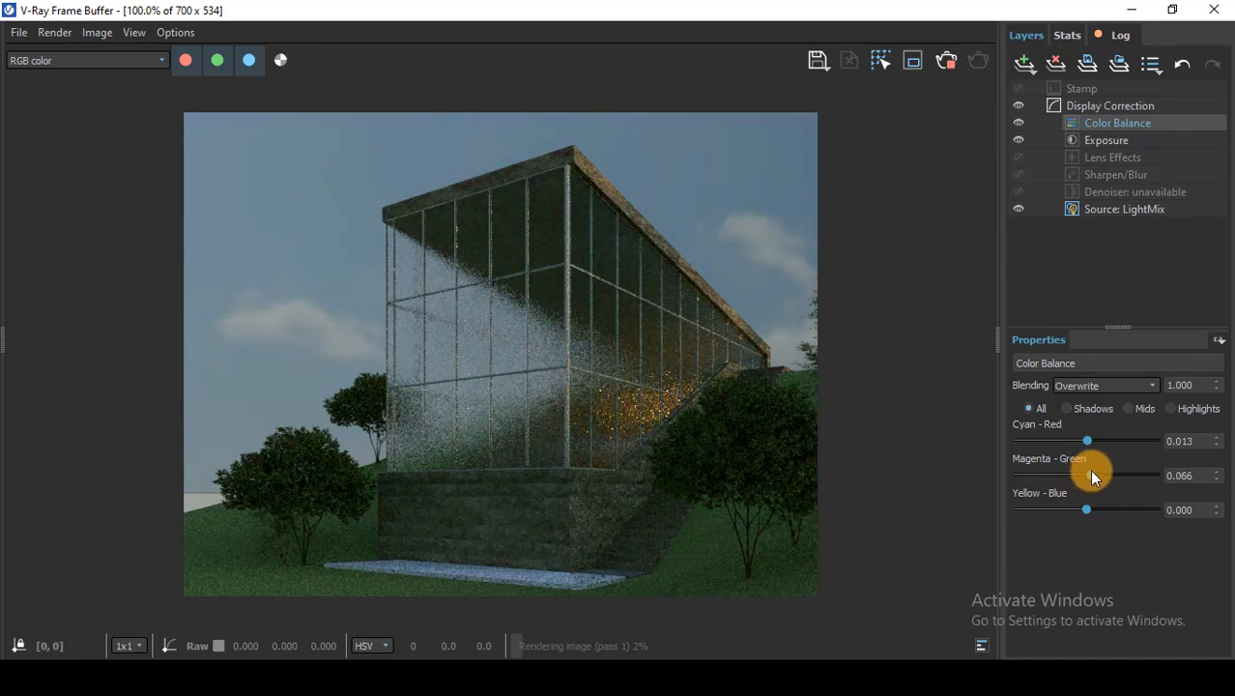
drag(1087, 475, 1086, 475)
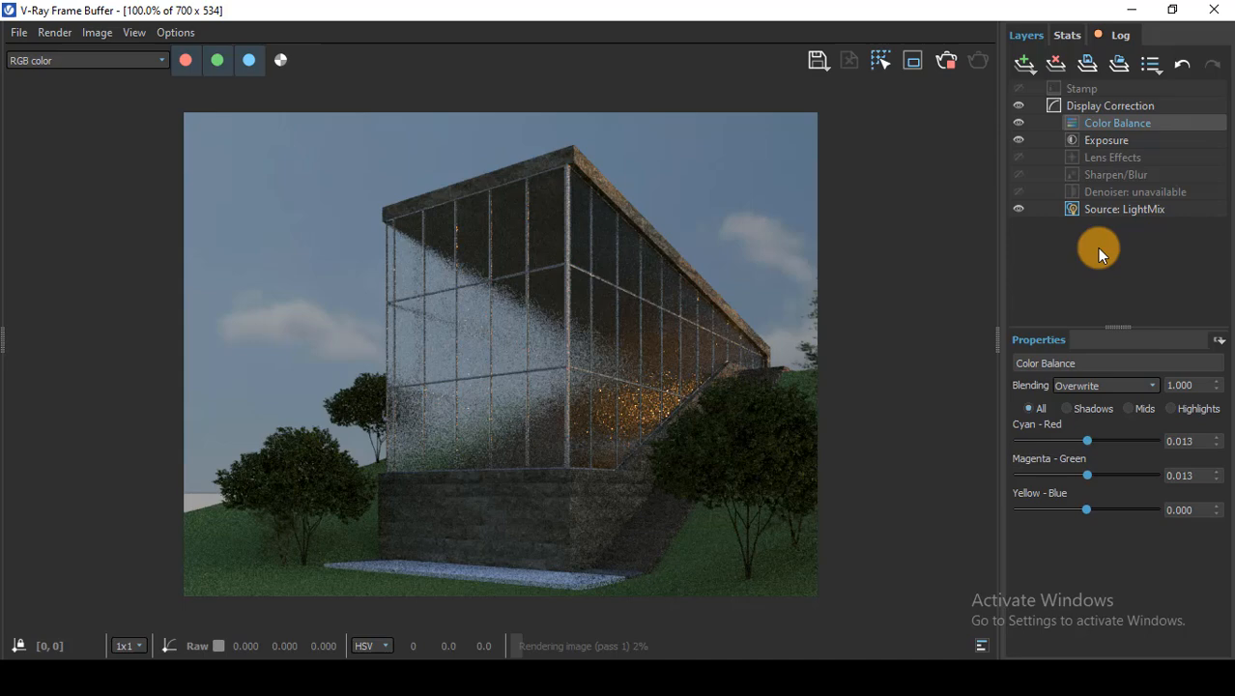
Add a Curves layer above Color Balance, leaving its curve untouched, and reopen the layer list
click(1024, 63)
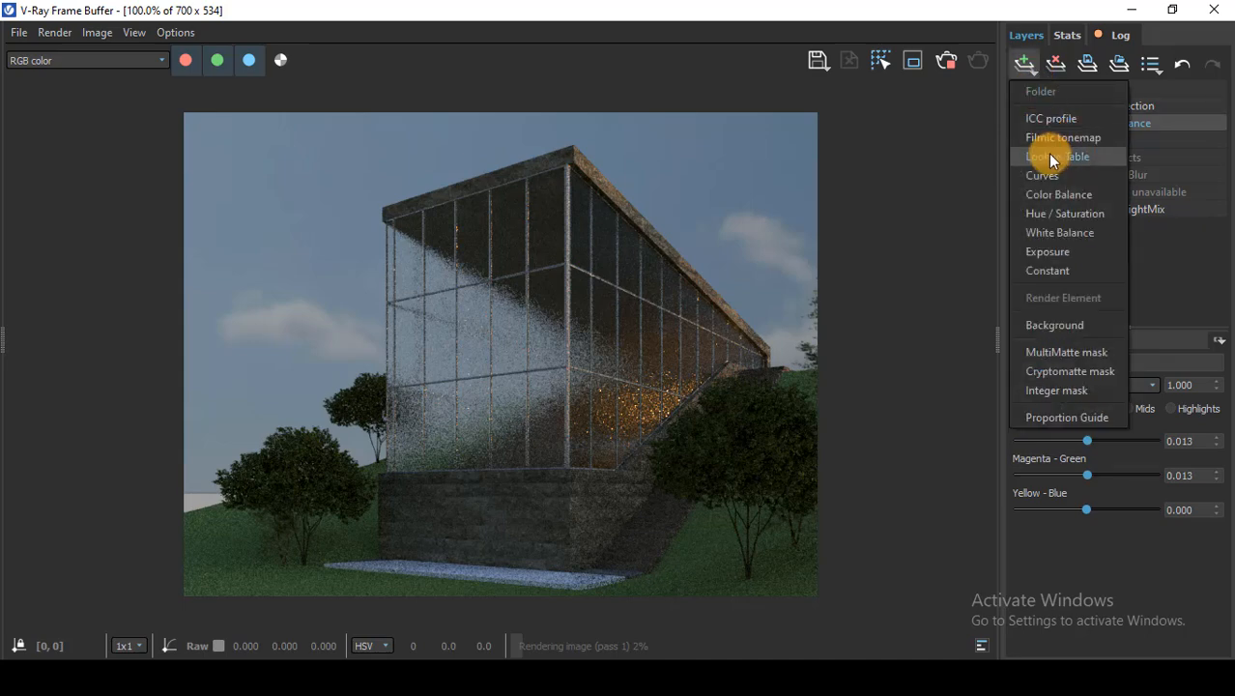
click(1060, 193)
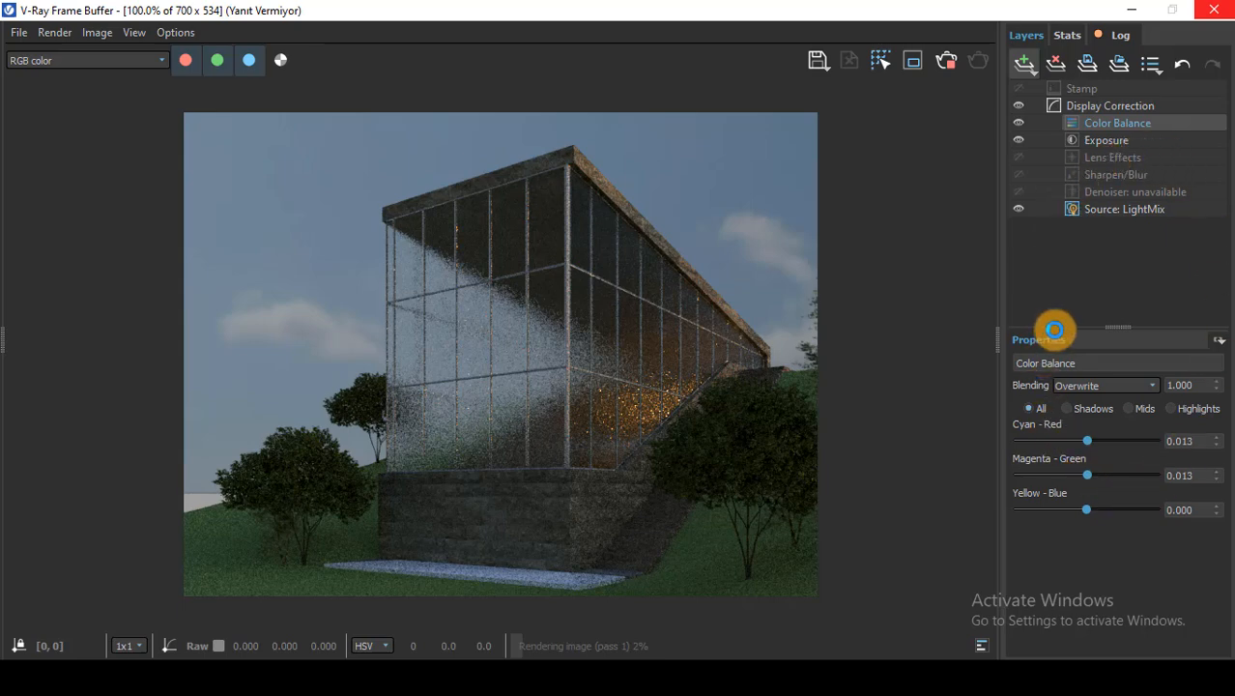
click(1024, 63)
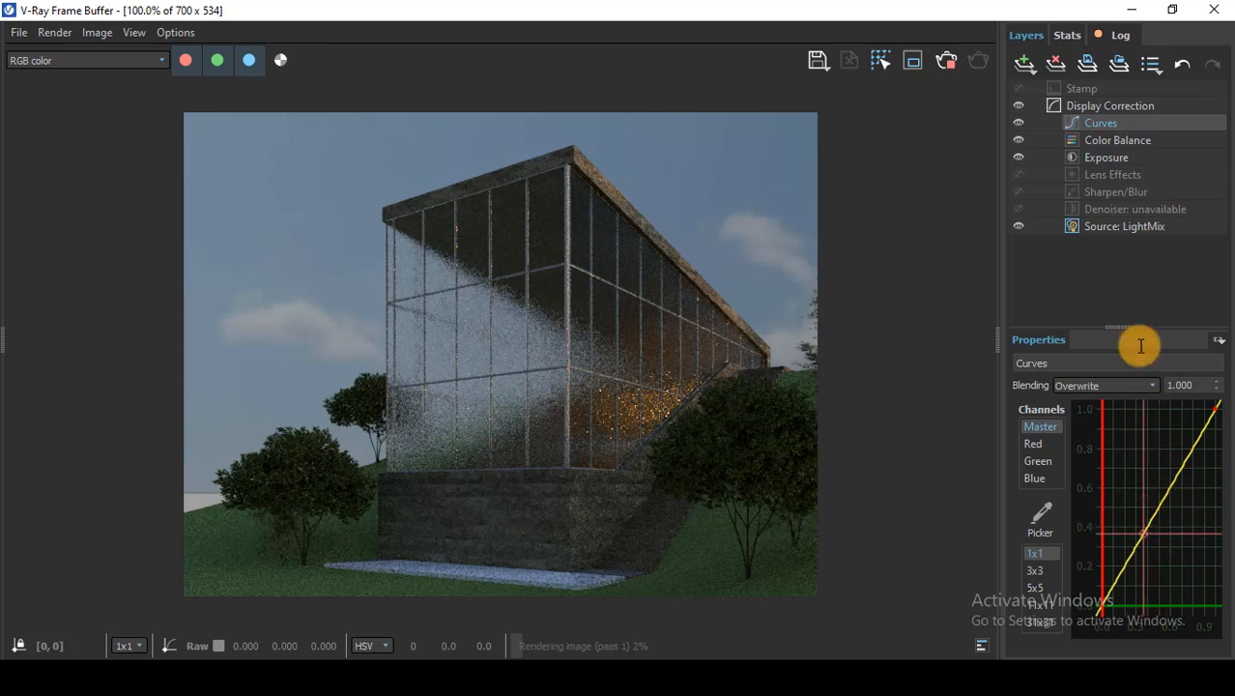
click(1025, 64)
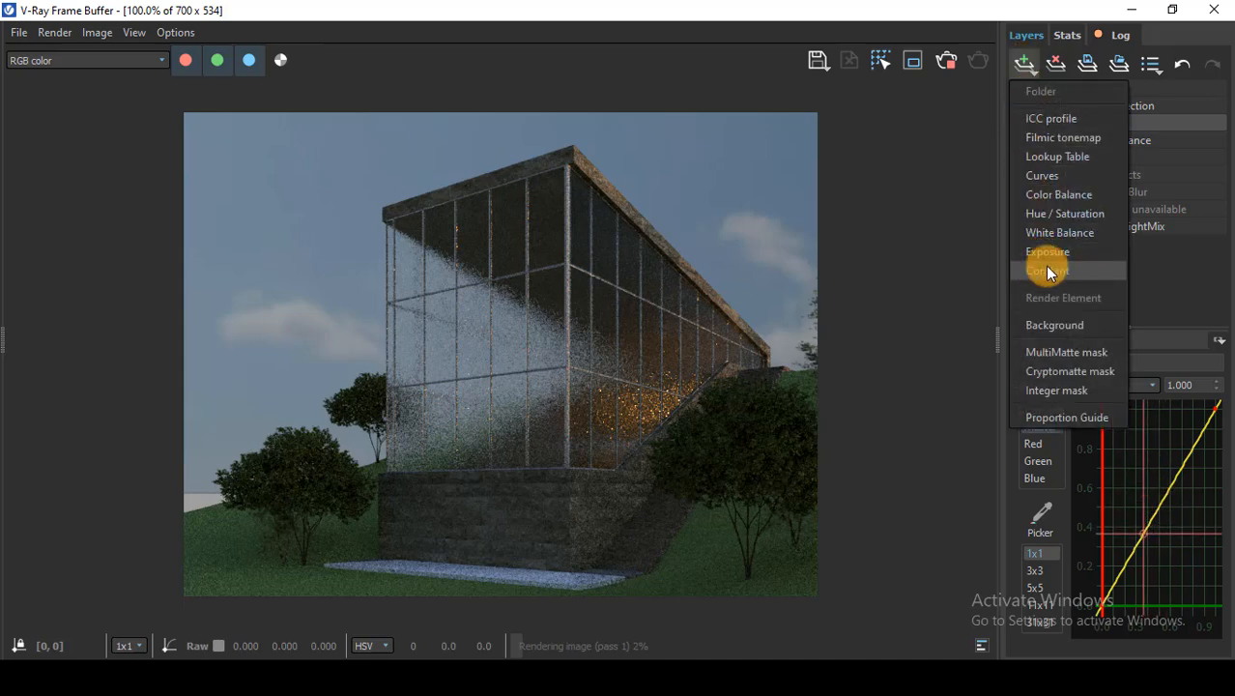
Add a Constant layer with Multiply blending on top, then review Curves, Color Balance and Exposure settings
click(1048, 271)
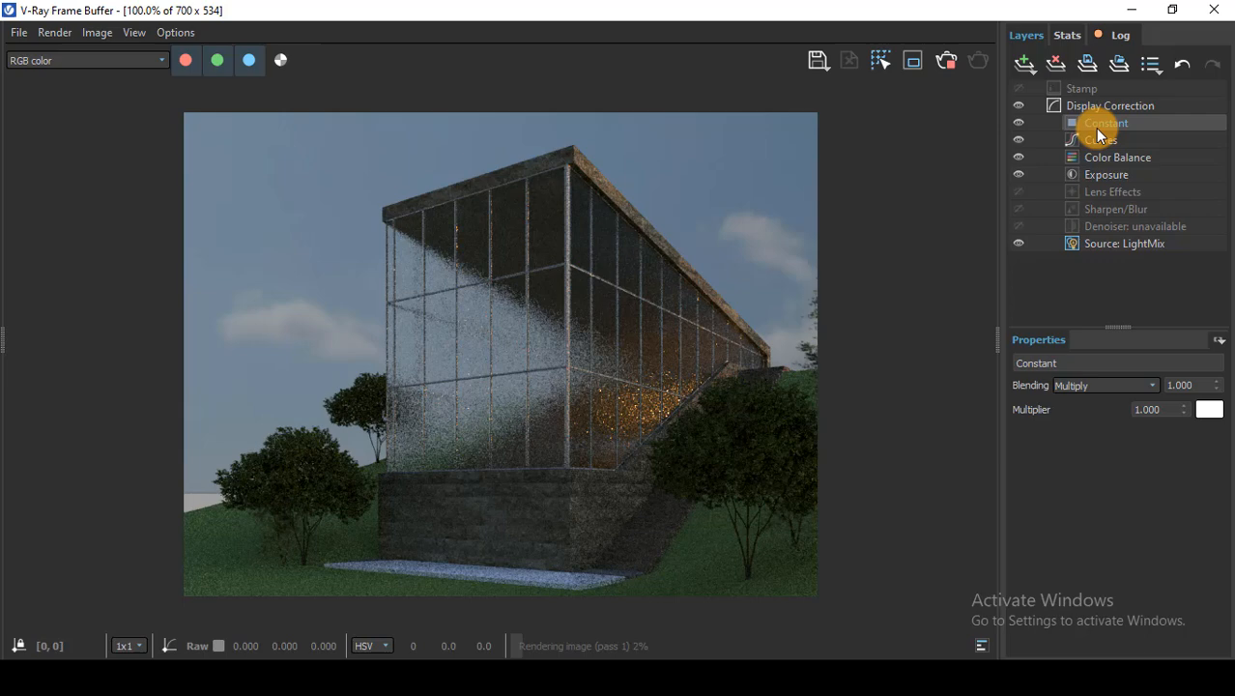
mouse_move(1106, 127)
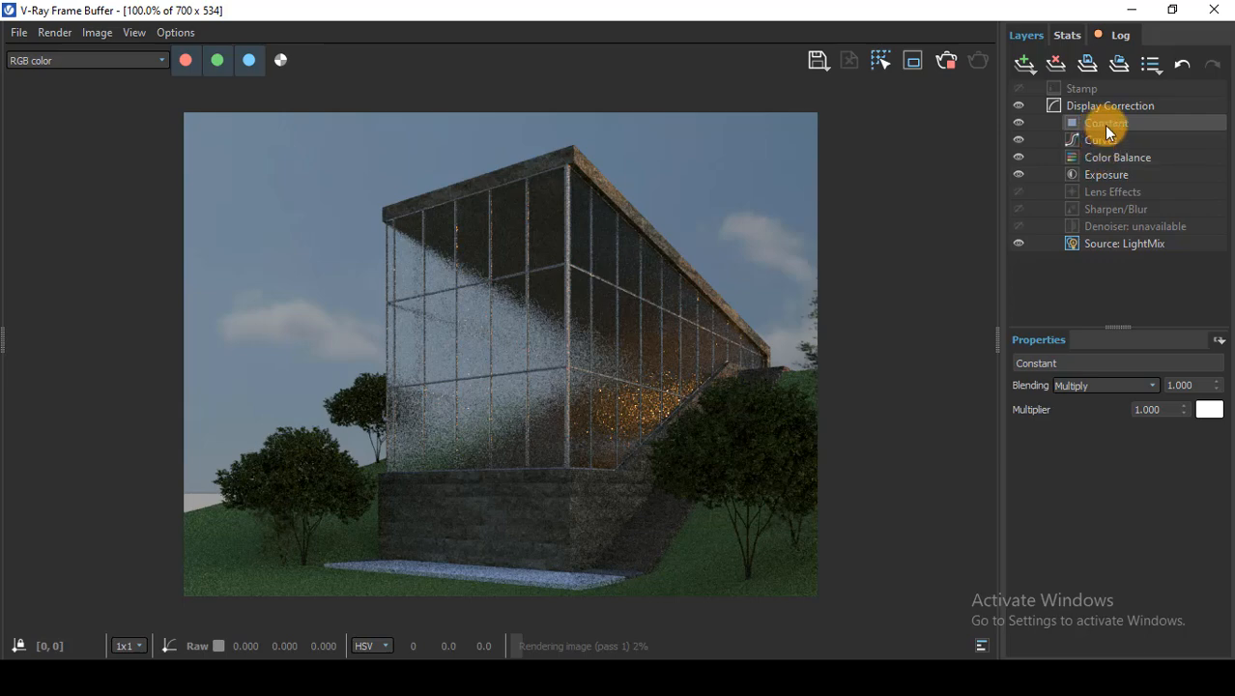
click(1102, 139)
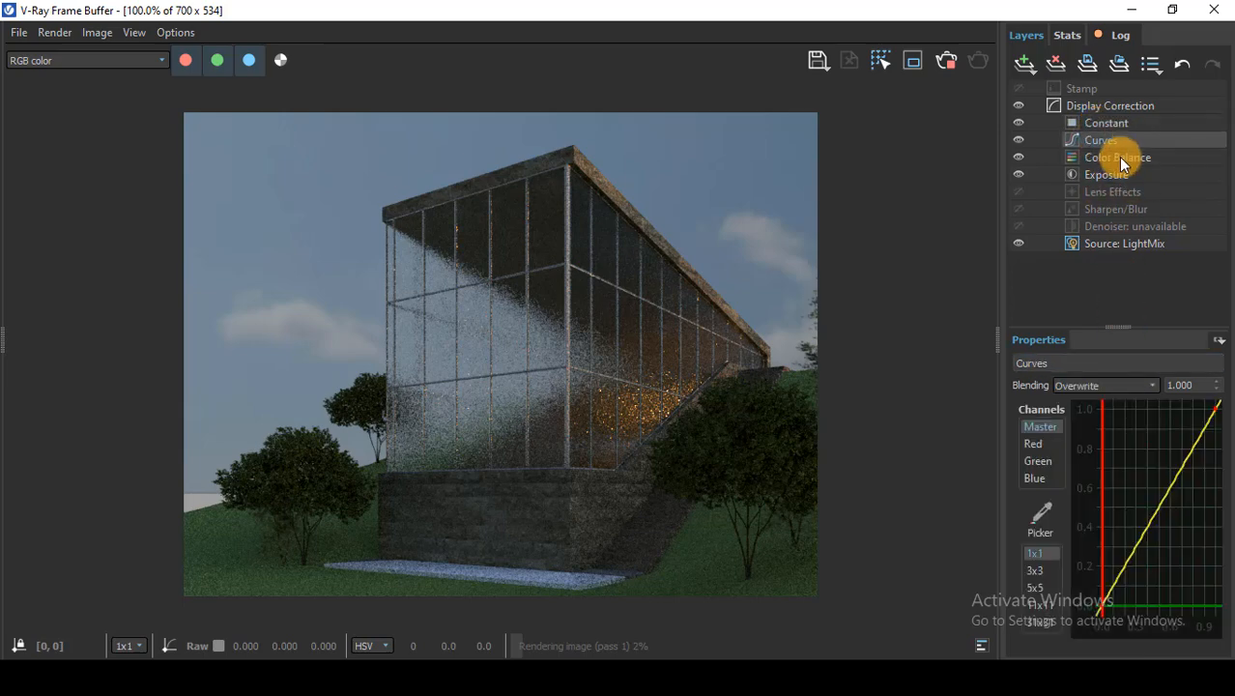
click(1117, 157)
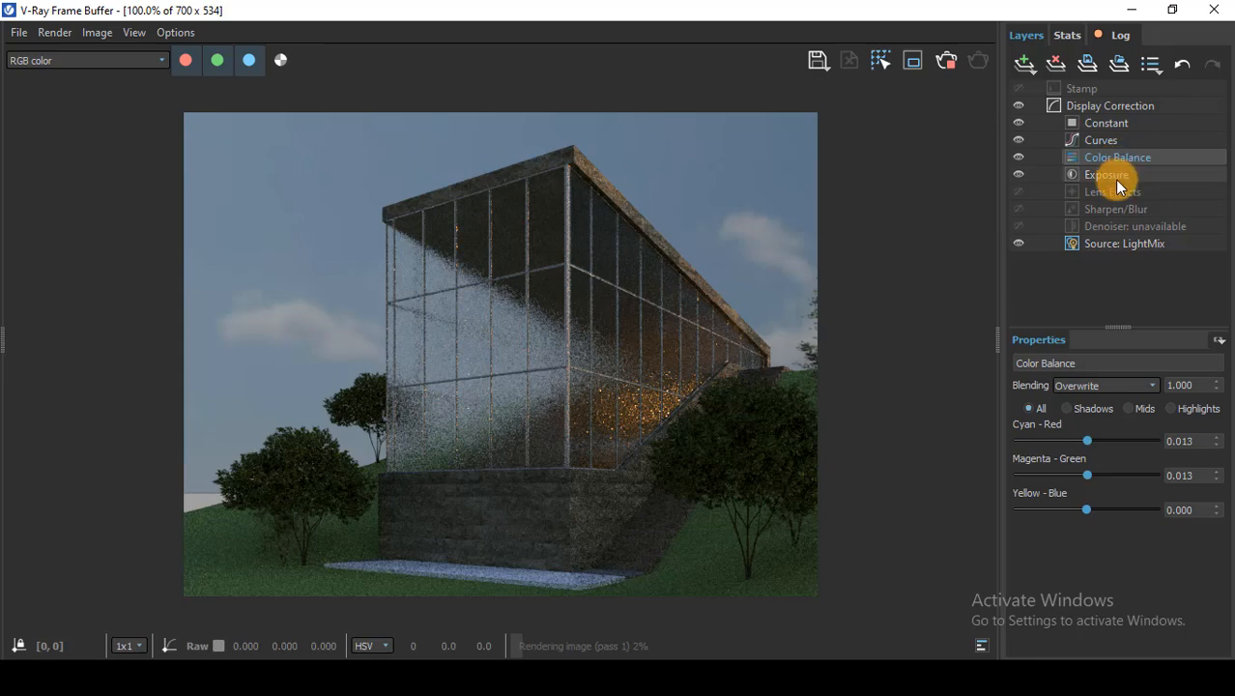
click(1105, 174)
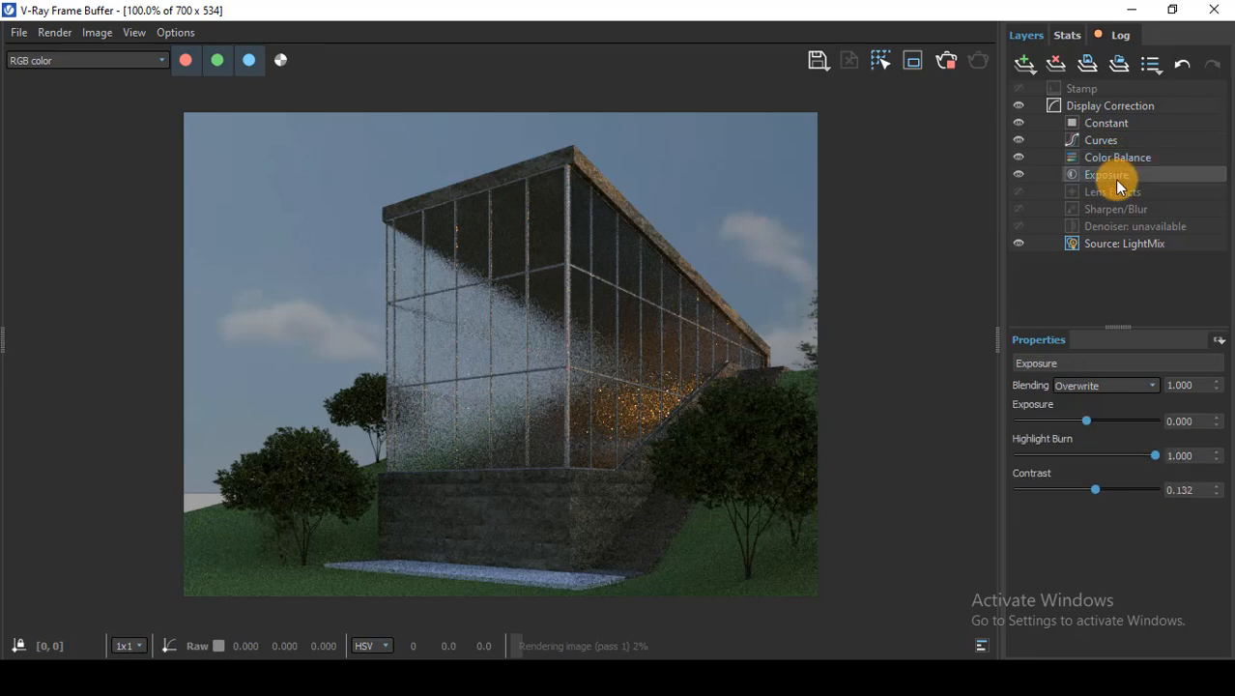
mouse_move(943, 518)
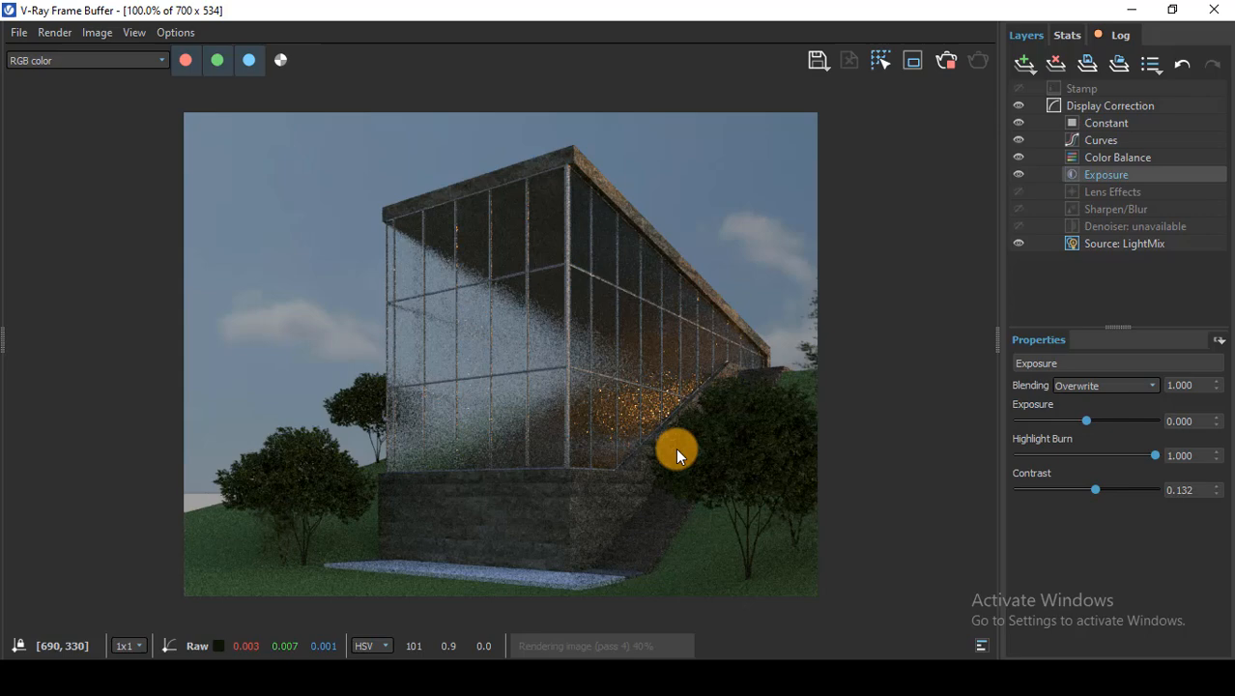
mouse_move(286, 297)
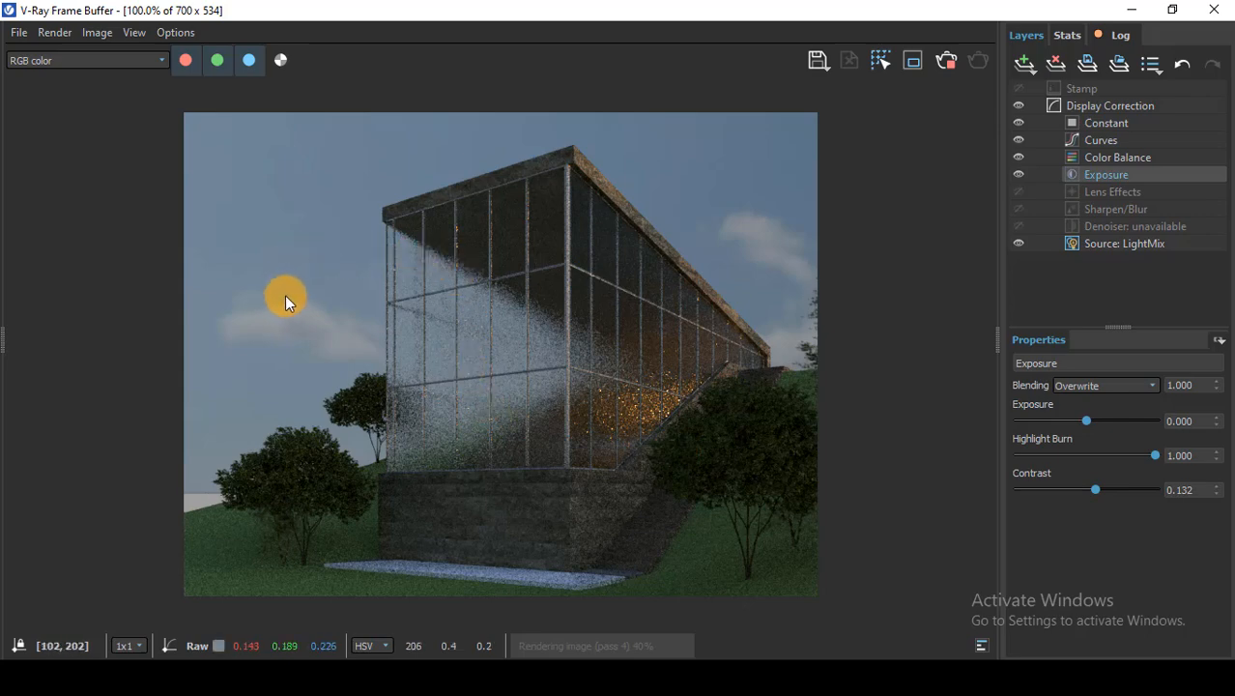
mouse_move(358, 371)
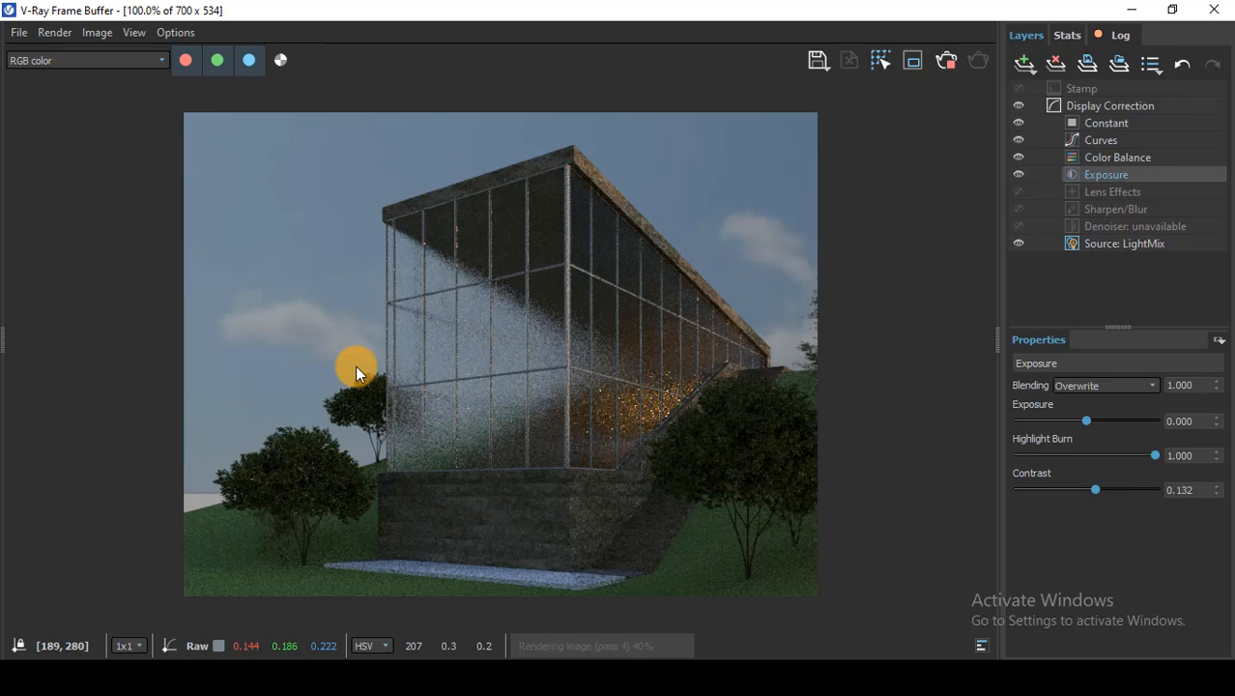
mouse_move(514, 480)
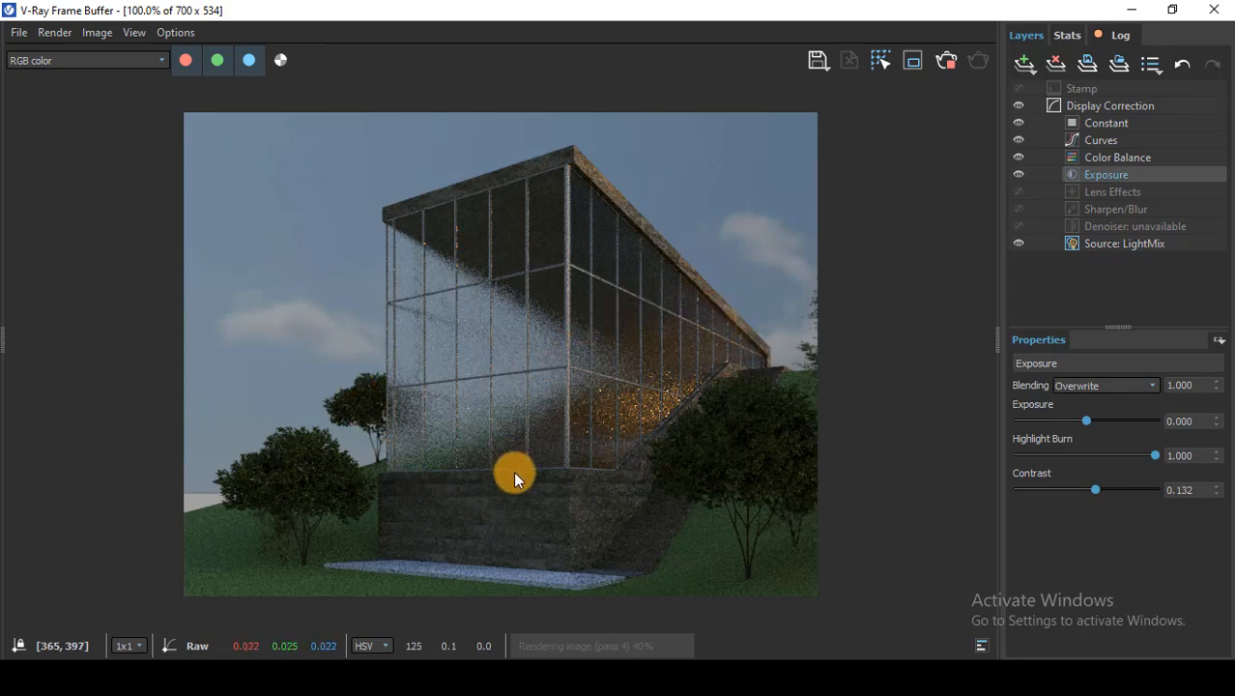